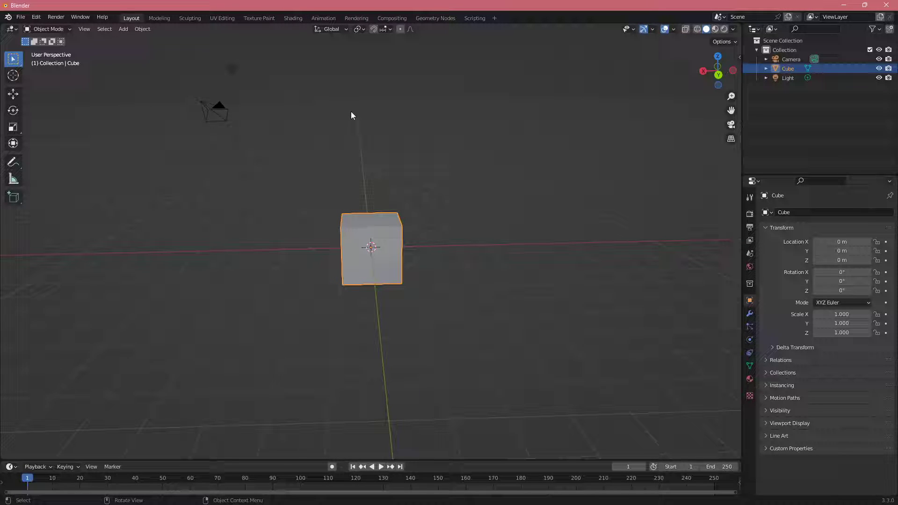
- Switch to the Animation workspace with a Graph Editor and browse the Add Modifier list
{"action": "left_click", "coordinate": [322, 17]}
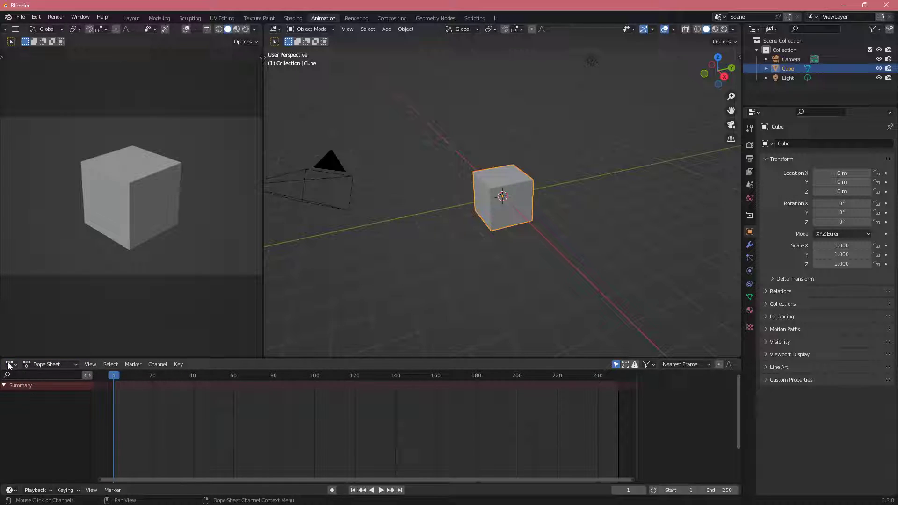
{"action": "left_click", "coordinate": [9, 364]}
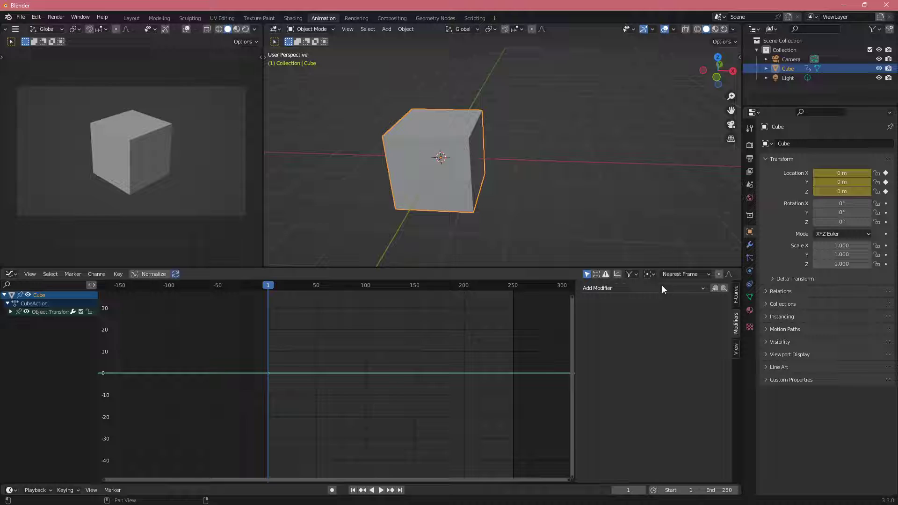
{"action": "left_click", "coordinate": [642, 288]}
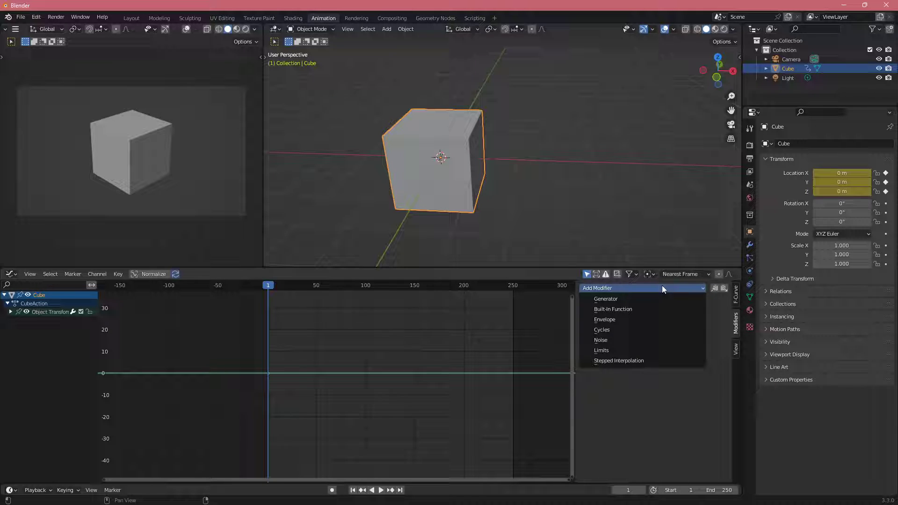
{"action": "mouse_move", "coordinate": [601, 339]}
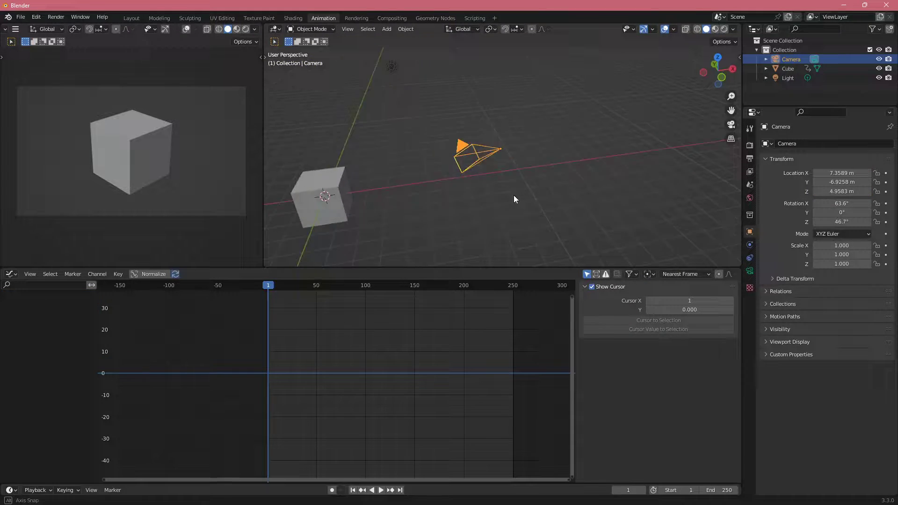
- Keyframe the camera's rotation, add a Noise modifier to the curve and rewind to the start
{"action": "key", "text": "i"}
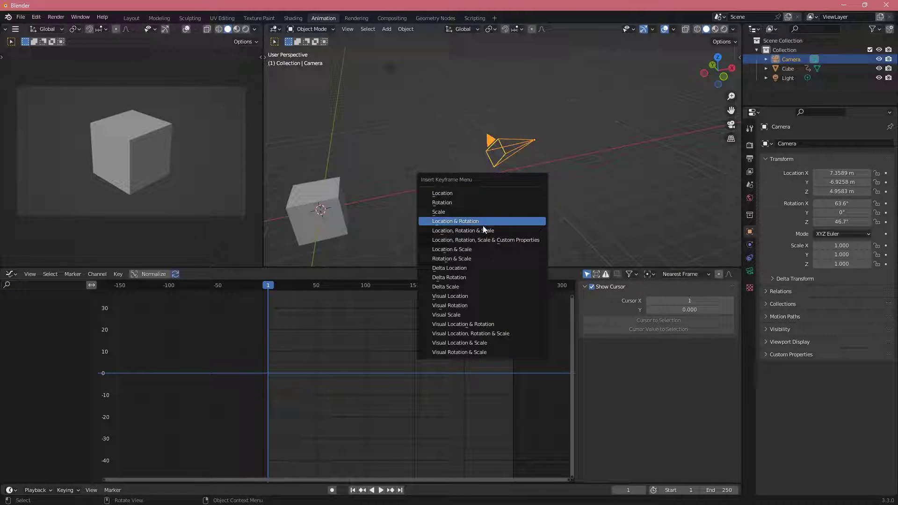
{"action": "left_click", "coordinate": [455, 221]}
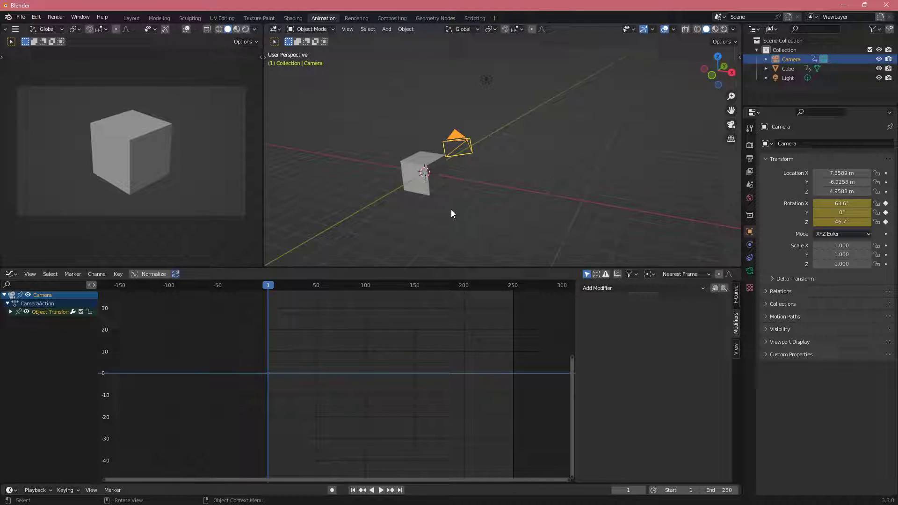
{"action": "mouse_move", "coordinate": [647, 292]}
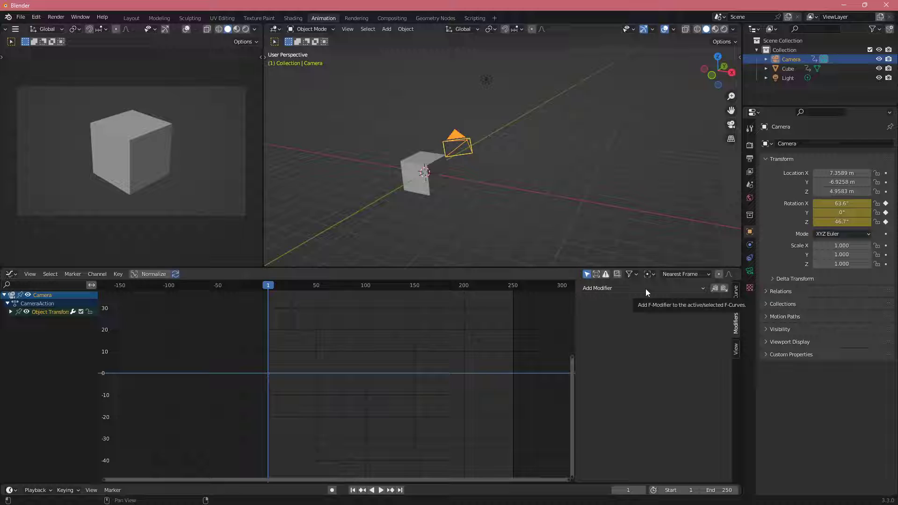
{"action": "left_click", "coordinate": [642, 287]}
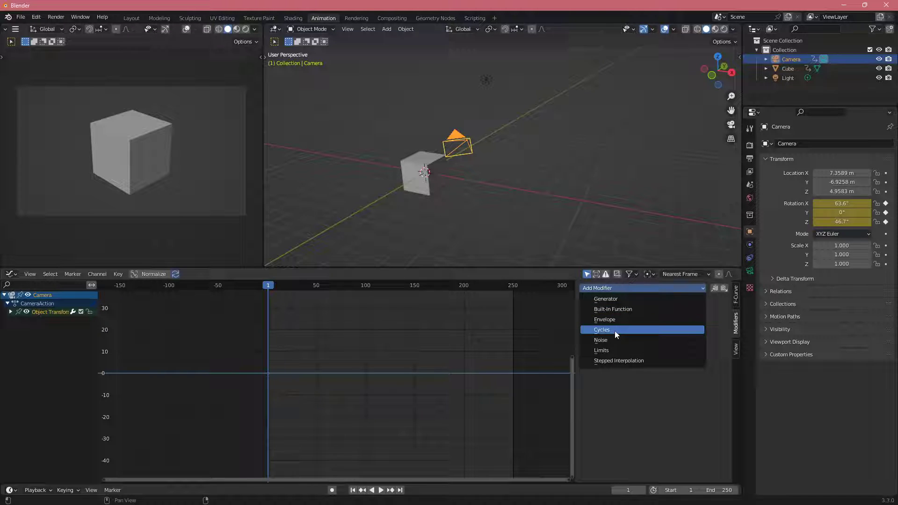
{"action": "left_click", "coordinate": [601, 340]}
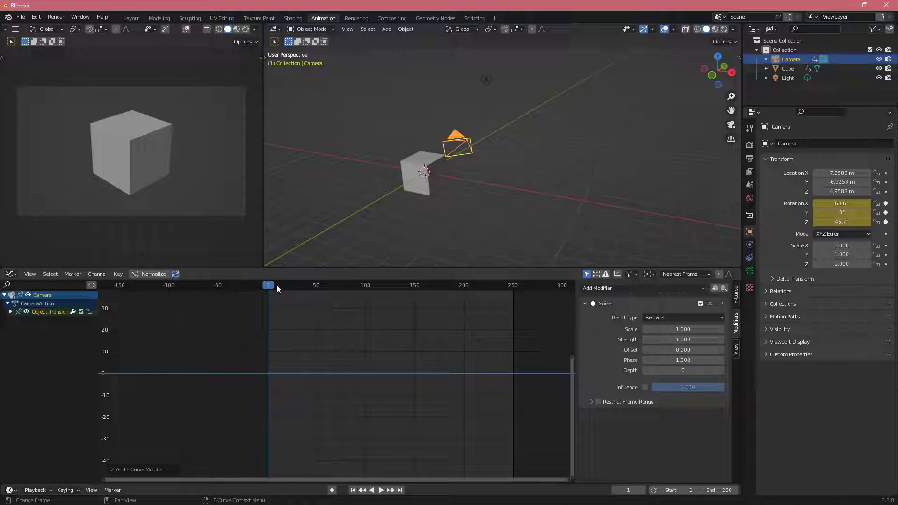
{"action": "left_click", "coordinate": [380, 489]}
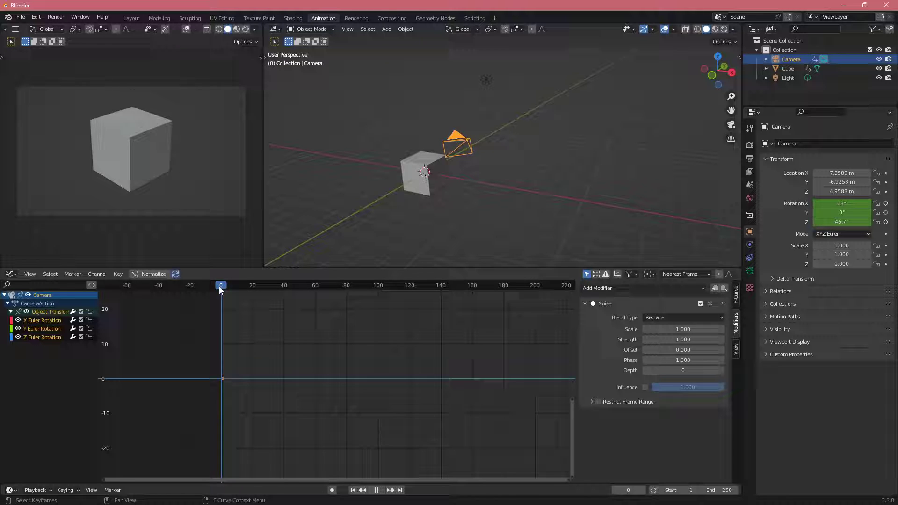
- Toggle the Noise modifier off and on to compare, lower its strength to 0.3 and preview playback
{"action": "left_click", "coordinate": [265, 285]}
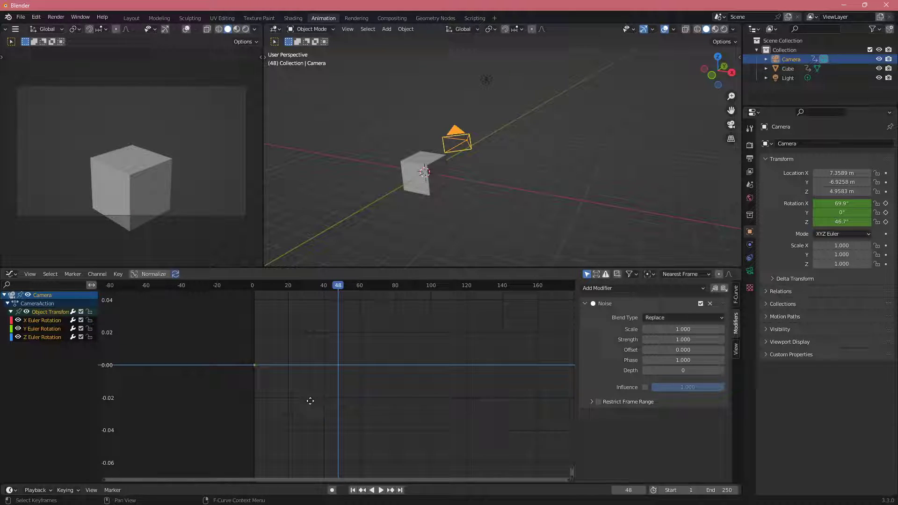
{"action": "scroll", "scroll_direction": "down", "scroll_amount": 3}
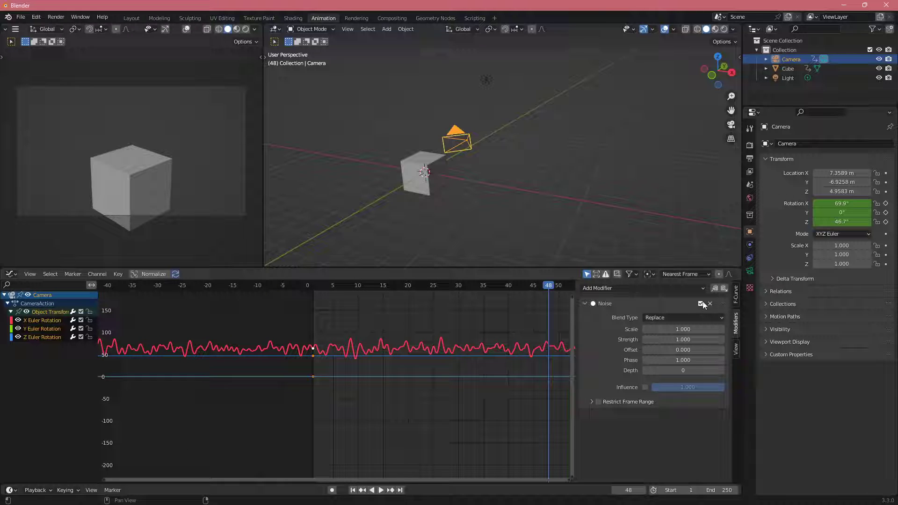
{"action": "left_click", "coordinate": [642, 288]}
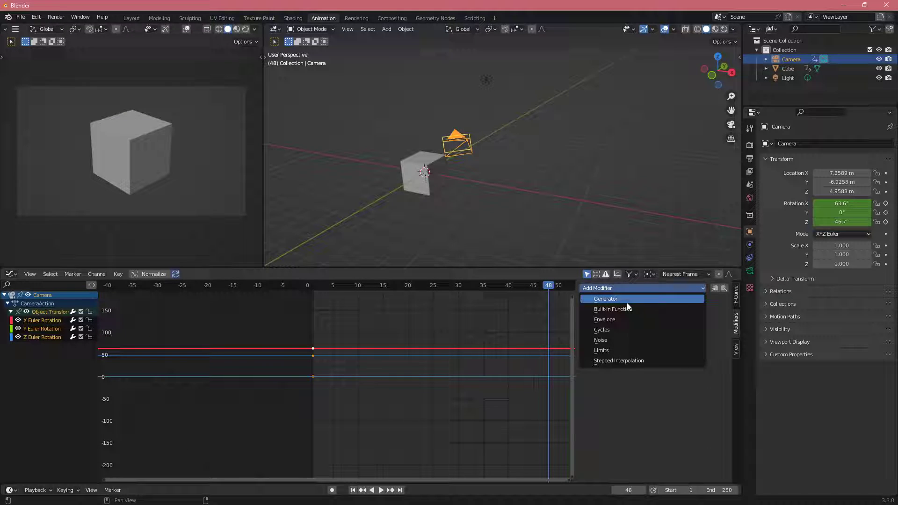
{"action": "left_click", "coordinate": [600, 339]}
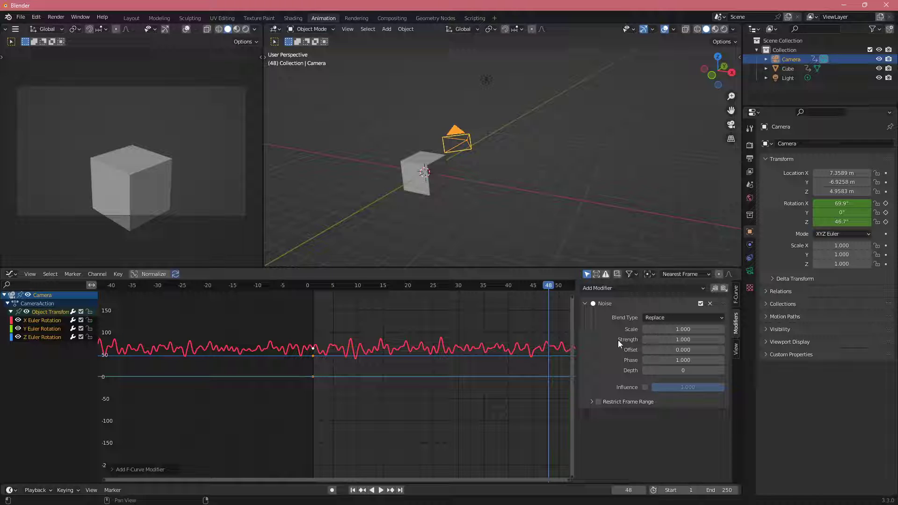
{"action": "mouse_move", "coordinate": [683, 328]}
{"action": "type", "text": "0.300"}
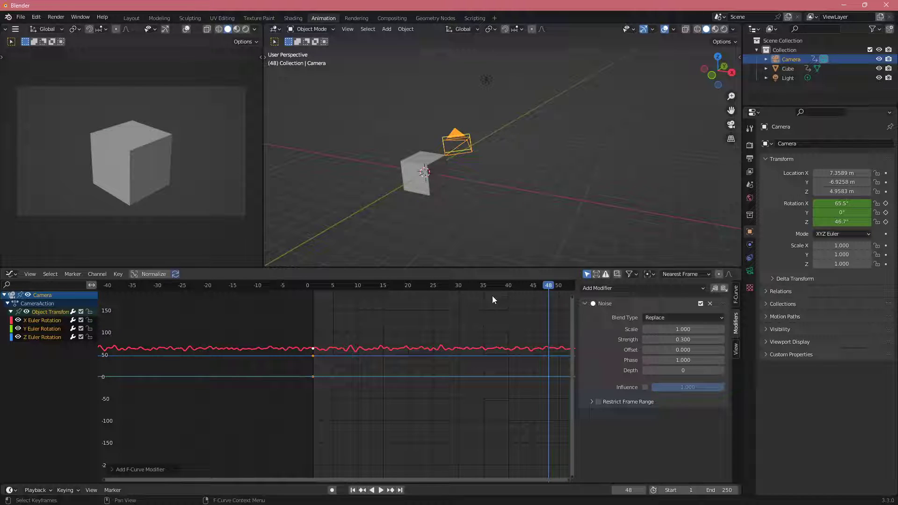
{"action": "left_click", "coordinate": [381, 489]}
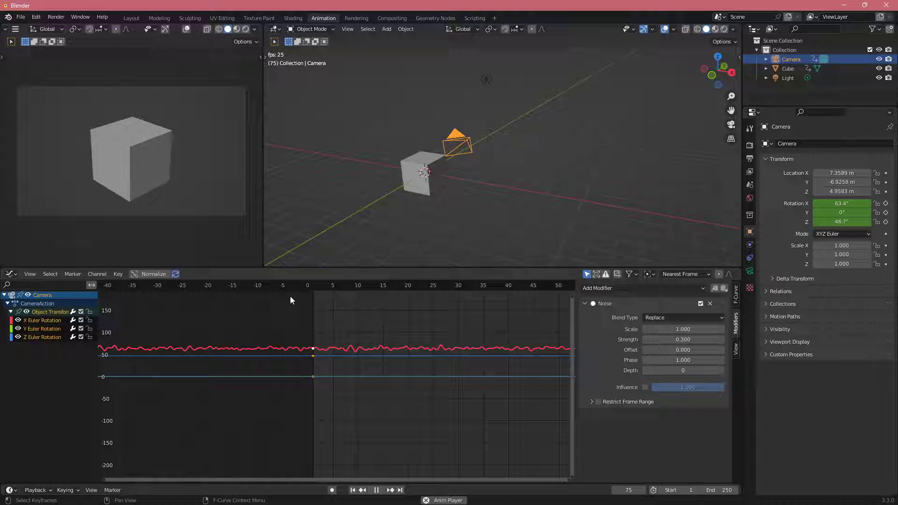
{"action": "left_click", "coordinate": [338, 285]}
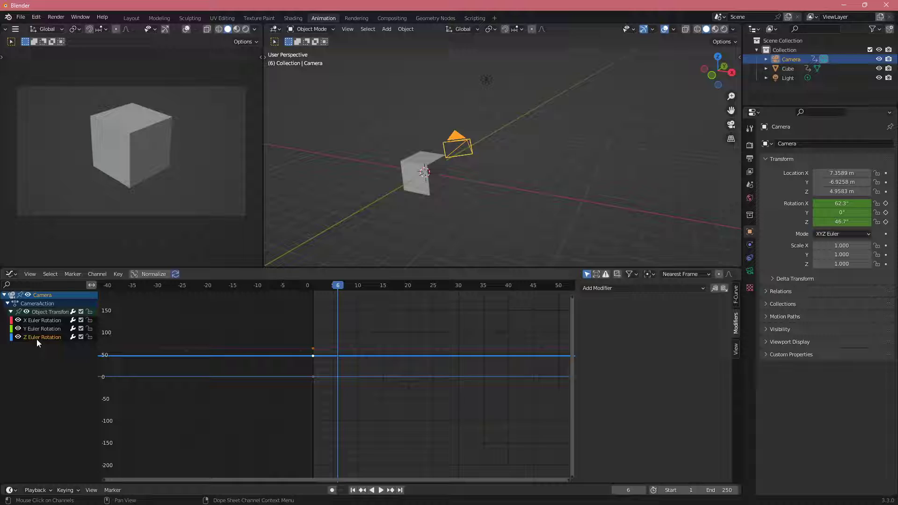
{"action": "left_click", "coordinate": [381, 489]}
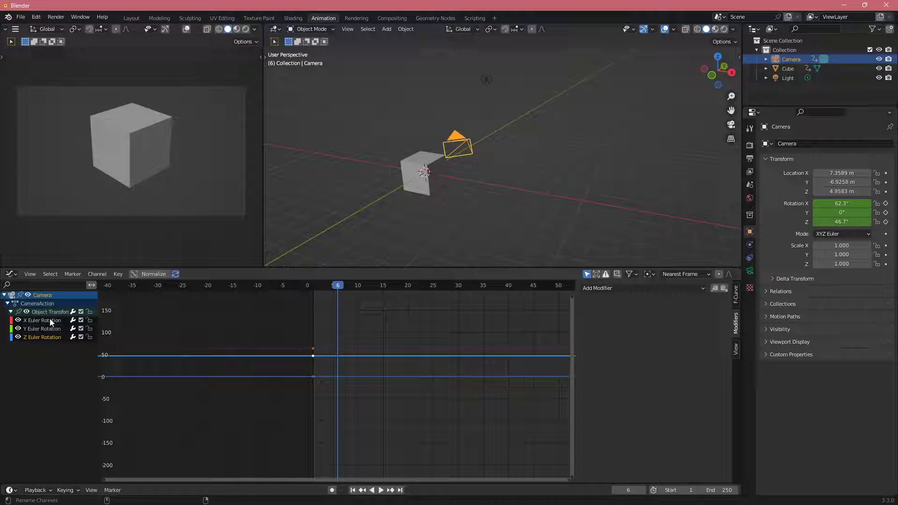
{"action": "left_click", "coordinate": [42, 329]}
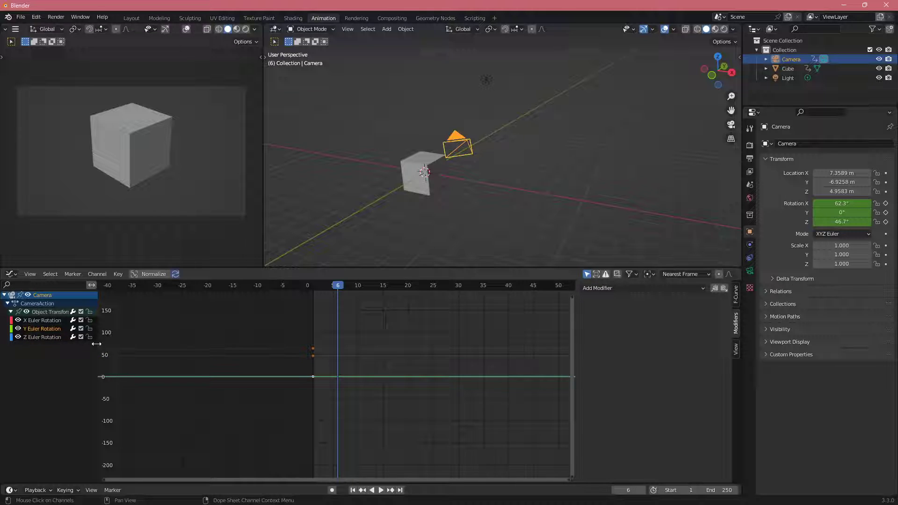
{"action": "left_click", "coordinate": [642, 288]}
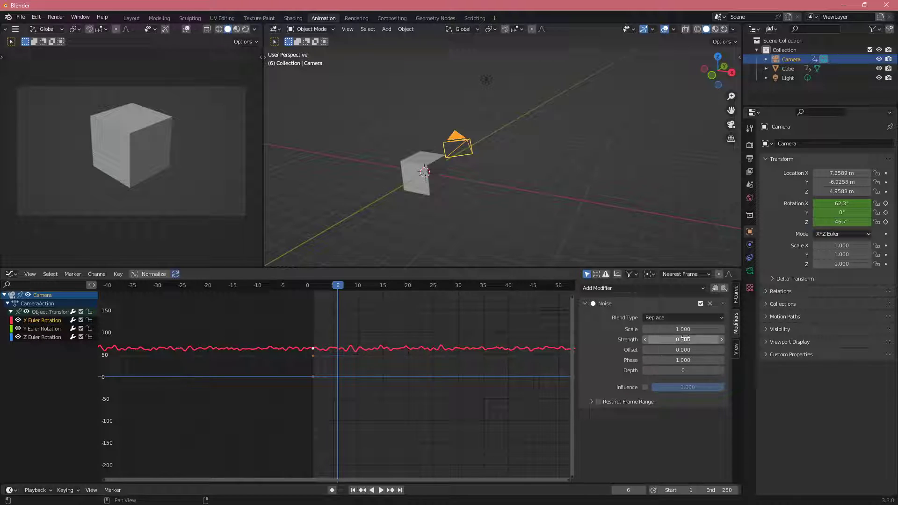
- Set noise strength 0.1, offset 5.1, phase -1.9, scale 1.9 and enable Restrict Frame Range
{"action": "left_click", "coordinate": [683, 339]}
{"action": "type", "text": "0.100"}
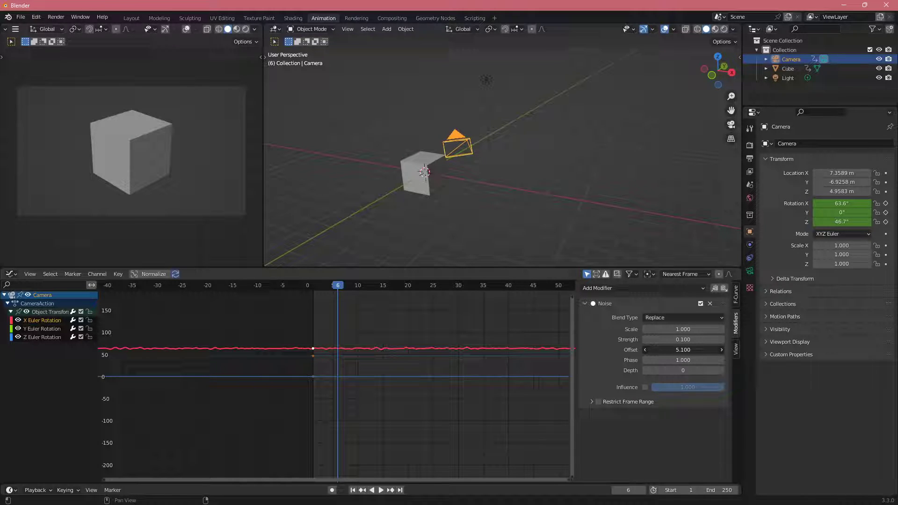
{"action": "left_click", "coordinate": [682, 359]}
{"action": "type", "text": "1.900"}
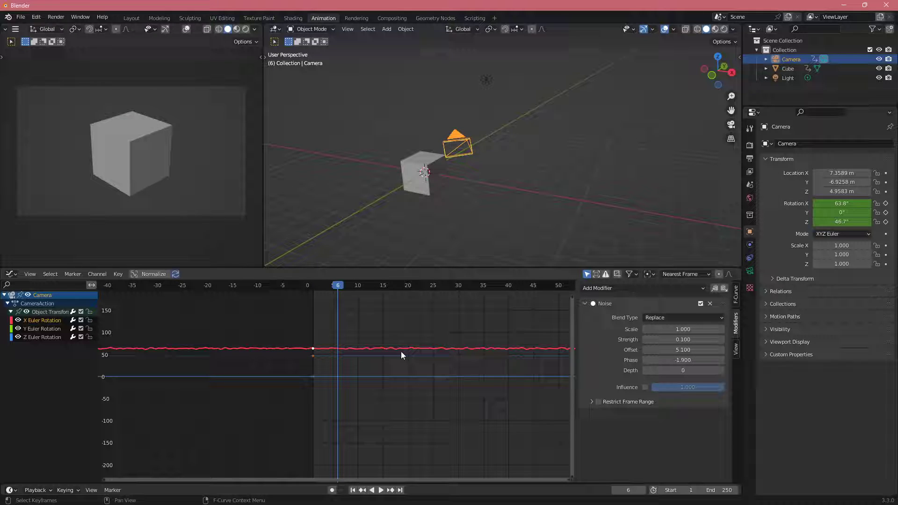
{"action": "left_click", "coordinate": [682, 329]}
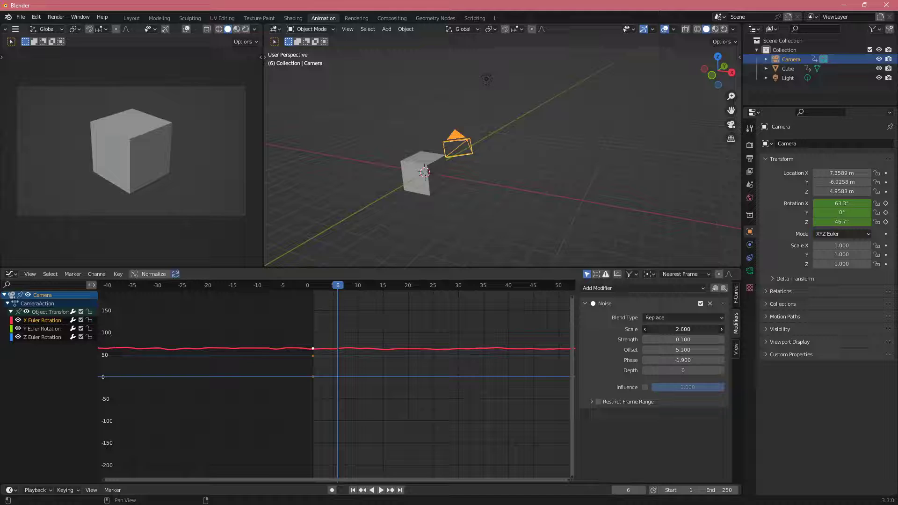
{"action": "left_click", "coordinate": [645, 328]}
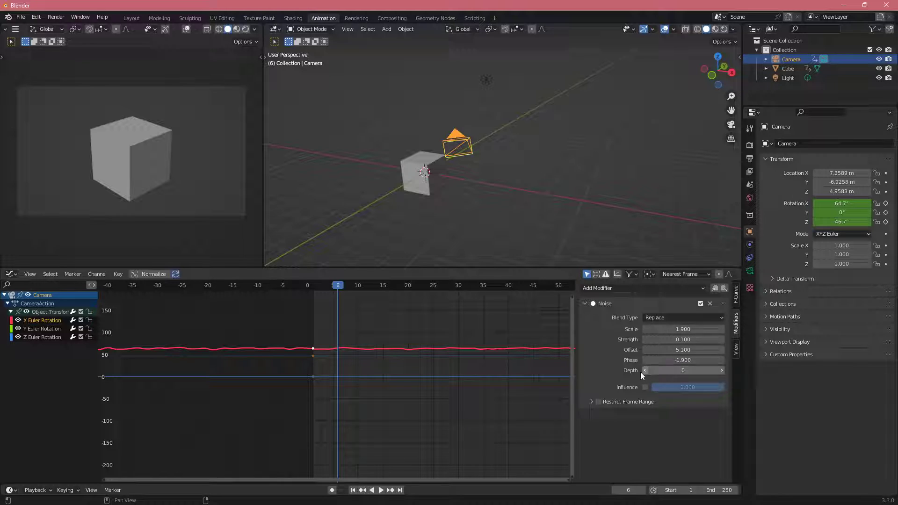
{"action": "left_click", "coordinate": [591, 402]}
{"action": "type", "text": "45"}
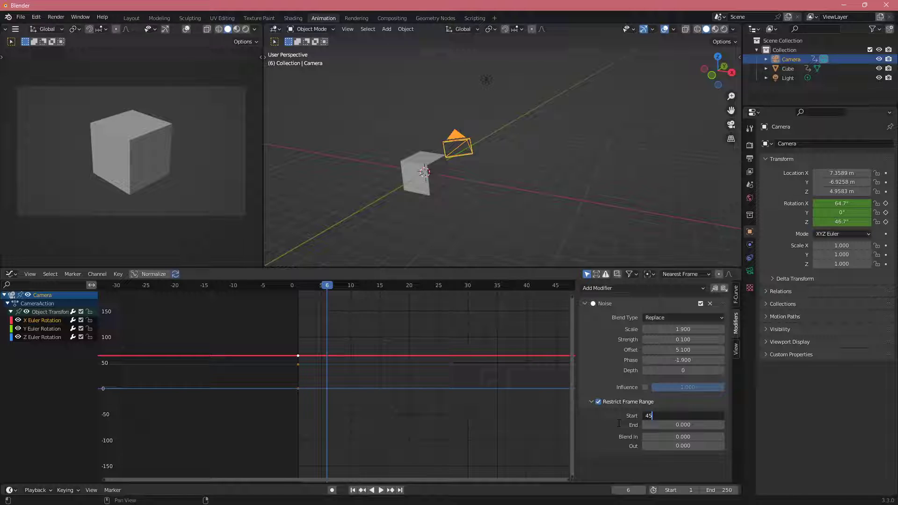
- Set the noise range to start at frame 15 with Blend In and Blend Out of 0.2
{"action": "left_click", "coordinate": [683, 425]}
{"action": "type", "text": "25.000"}
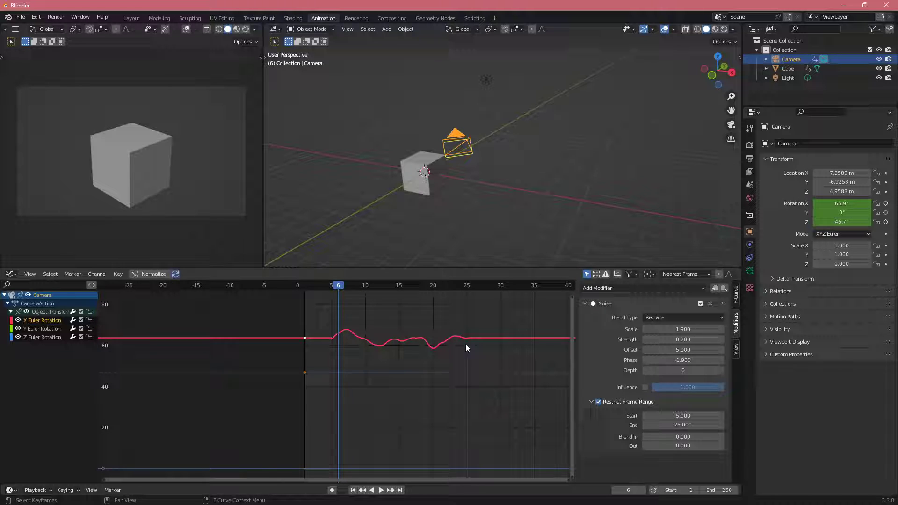
{"action": "left_click", "coordinate": [683, 437]}
{"action": "type", "text": "0.200"}
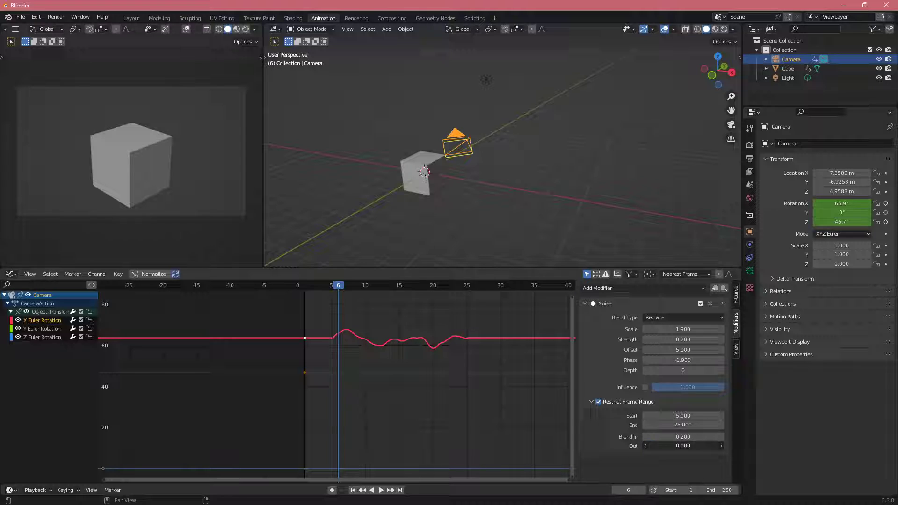
{"action": "left_click", "coordinate": [682, 446]}
{"action": "type", "text": "0.200"}
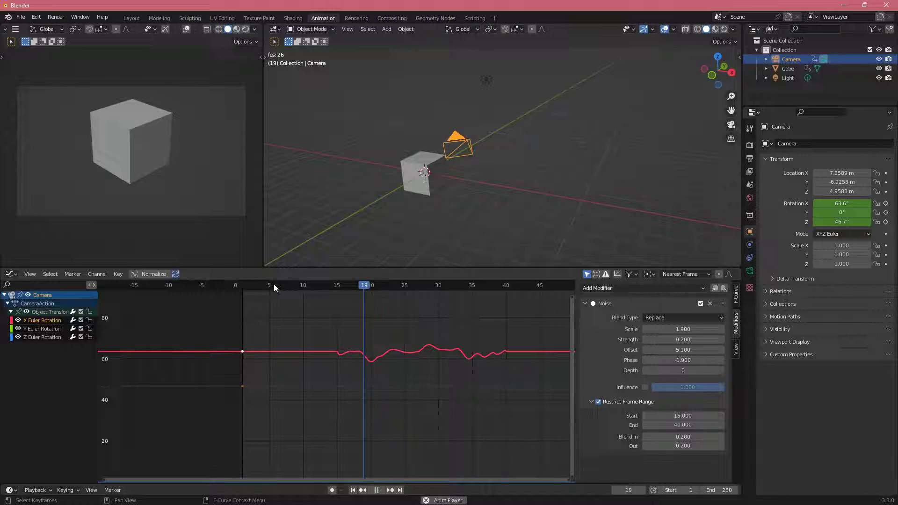
- Set Blend In 5, Blend Out 10 and extend the noise range to end at frame 50
{"action": "left_click", "coordinate": [290, 286]}
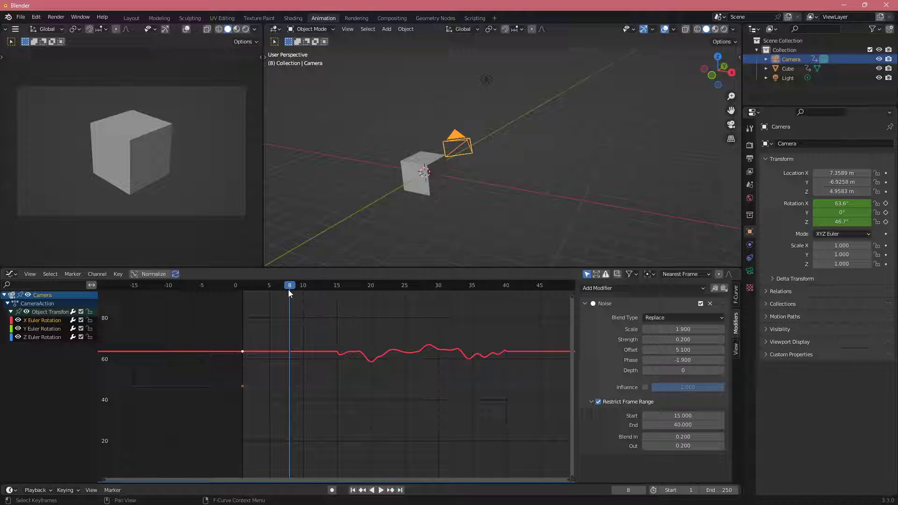
{"action": "left_click", "coordinate": [683, 446]}
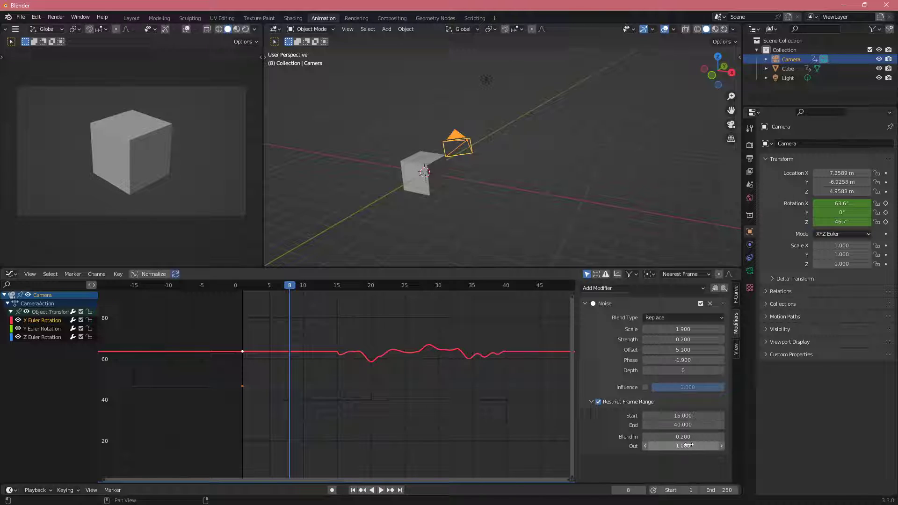
{"action": "left_click", "coordinate": [381, 489]}
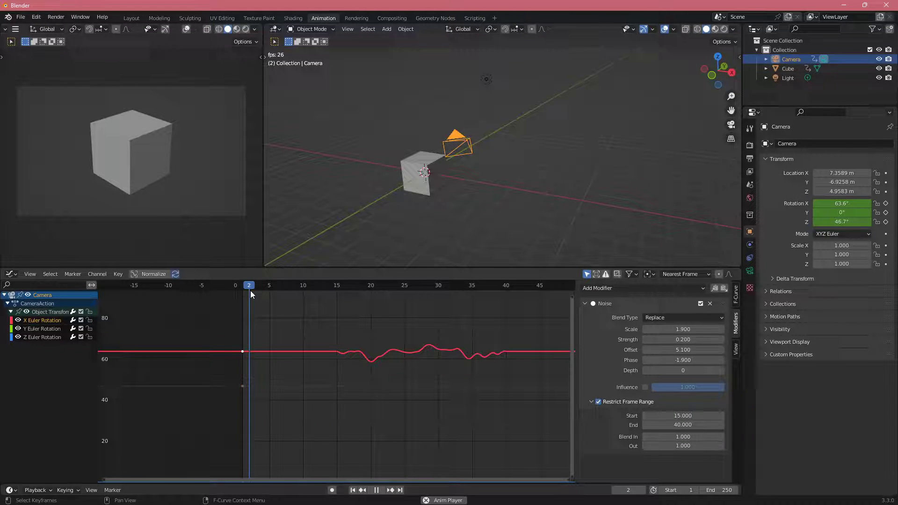
{"action": "left_click", "coordinate": [376, 489]}
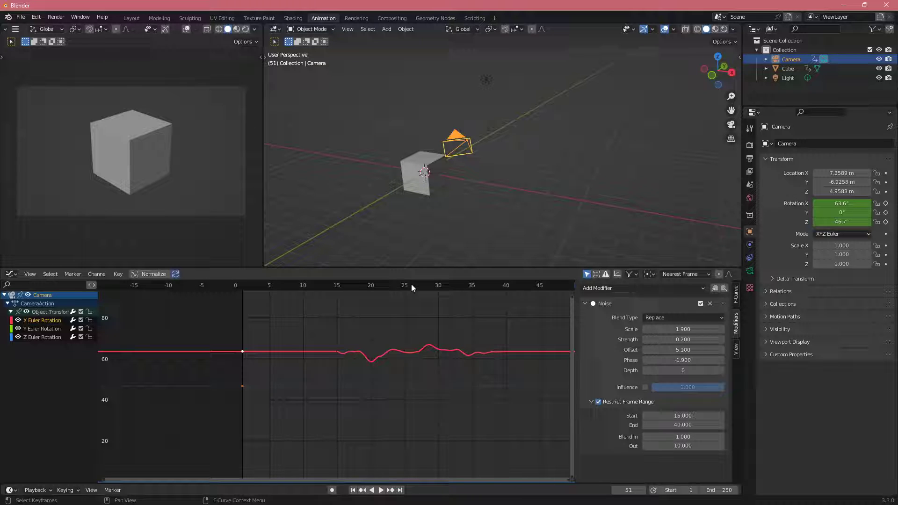
{"action": "left_click", "coordinate": [381, 489]}
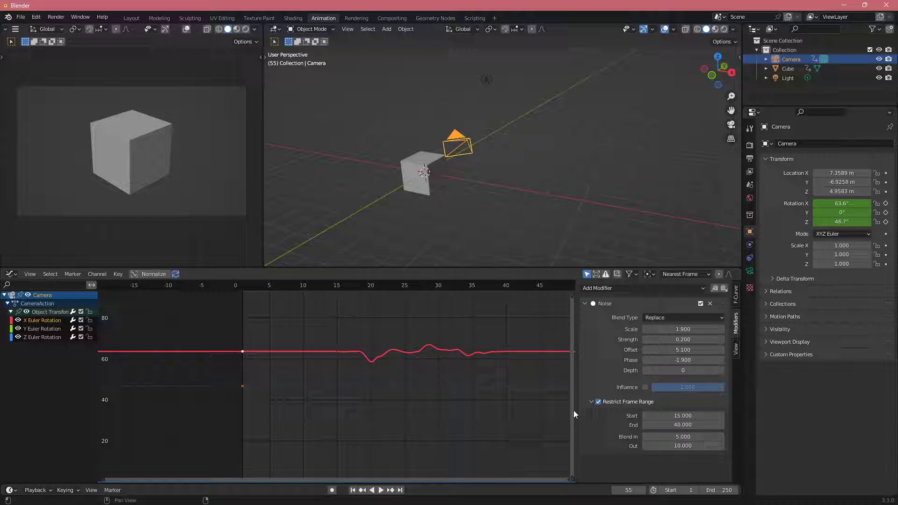
{"action": "left_click", "coordinate": [381, 489]}
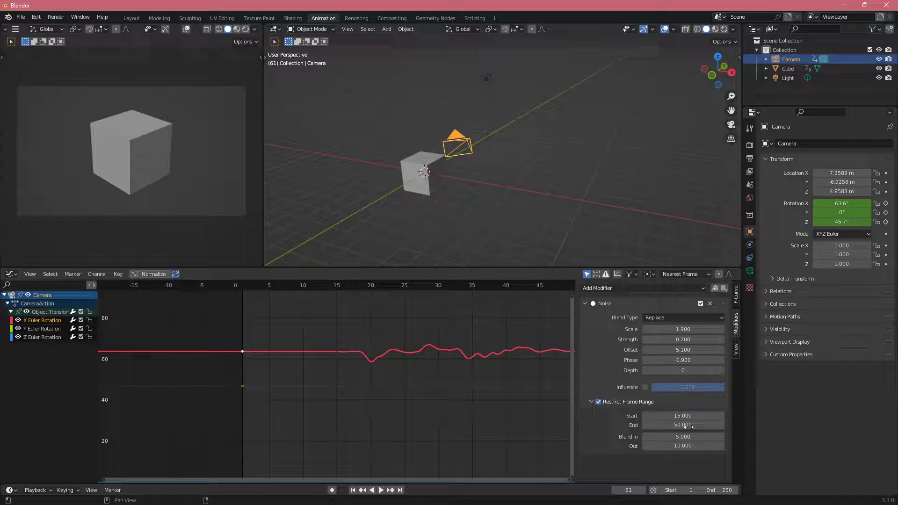
{"action": "left_click", "coordinate": [381, 489]}
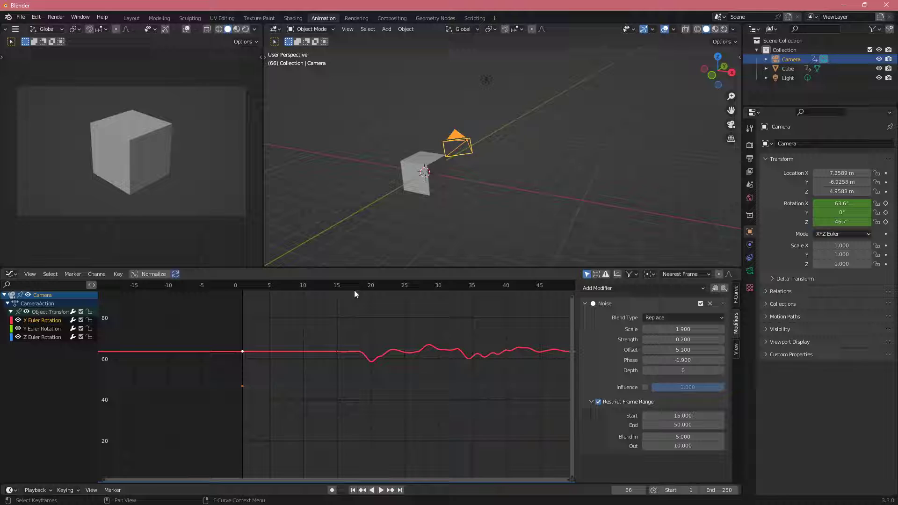
- Lower the noise strength to 0.1 and preview the shake
{"action": "left_click", "coordinate": [350, 284]}
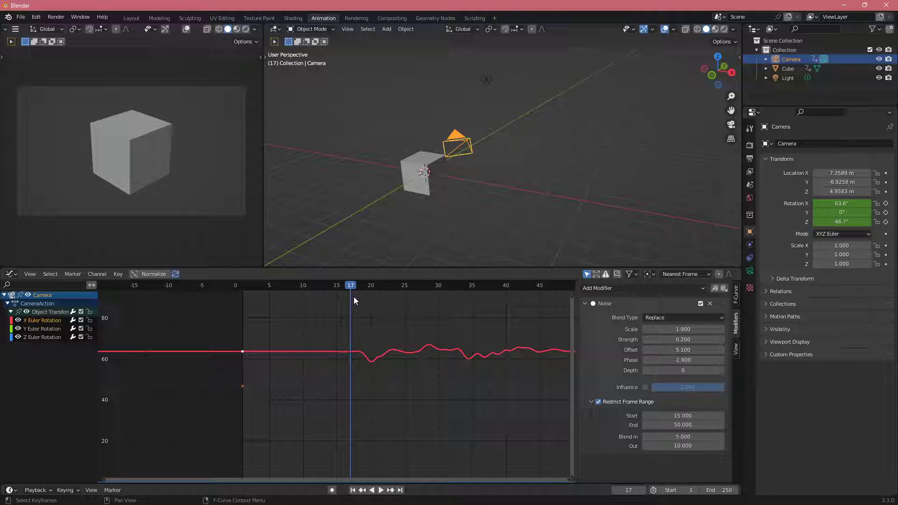
{"action": "left_click", "coordinate": [683, 338]}
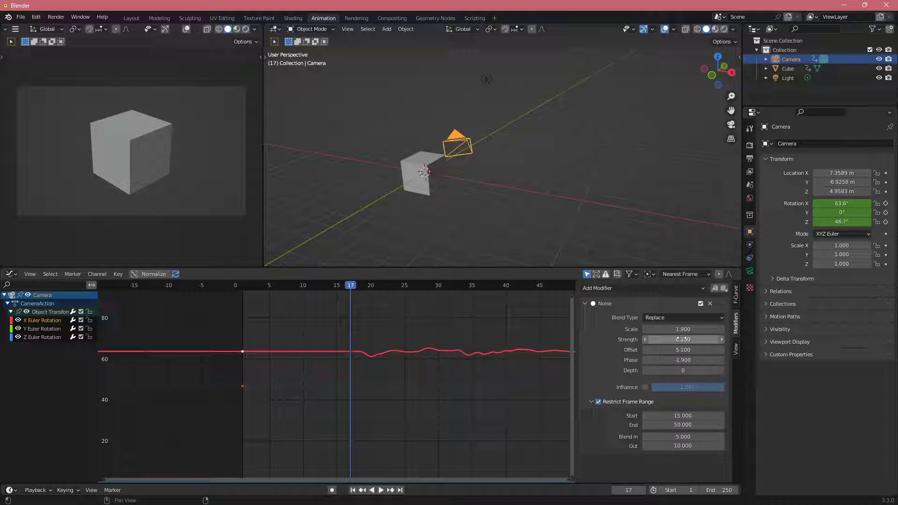
{"action": "left_click", "coordinate": [381, 489]}
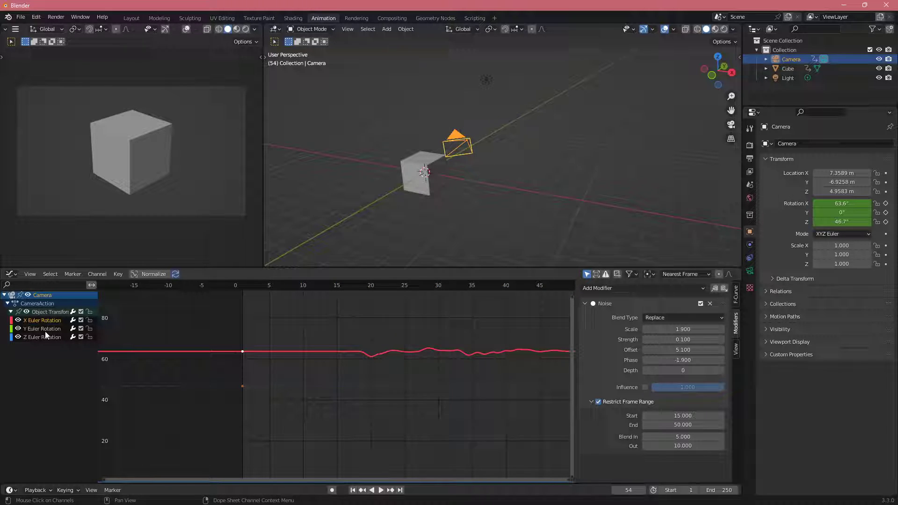
- Show the Z Euler Rotation curve and cancel a stray camera rotation
{"action": "left_click", "coordinate": [42, 337]}
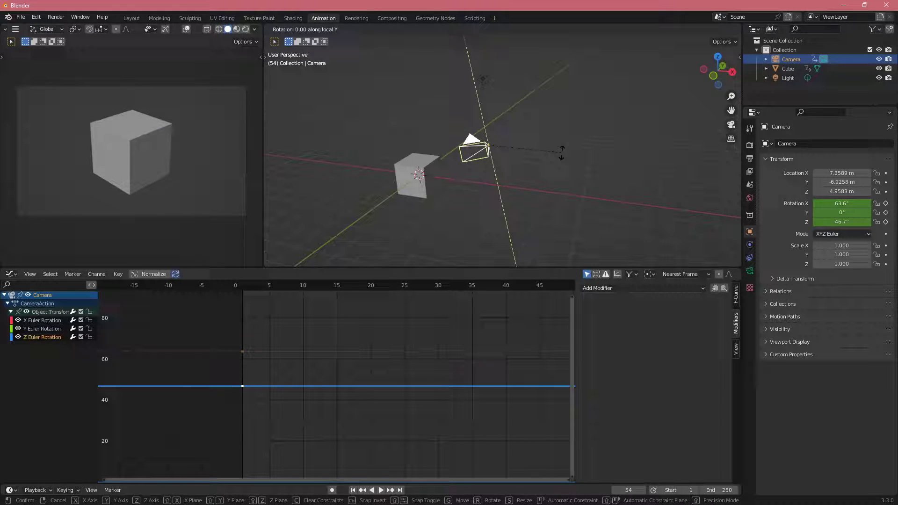
{"action": "key", "text": "z"}
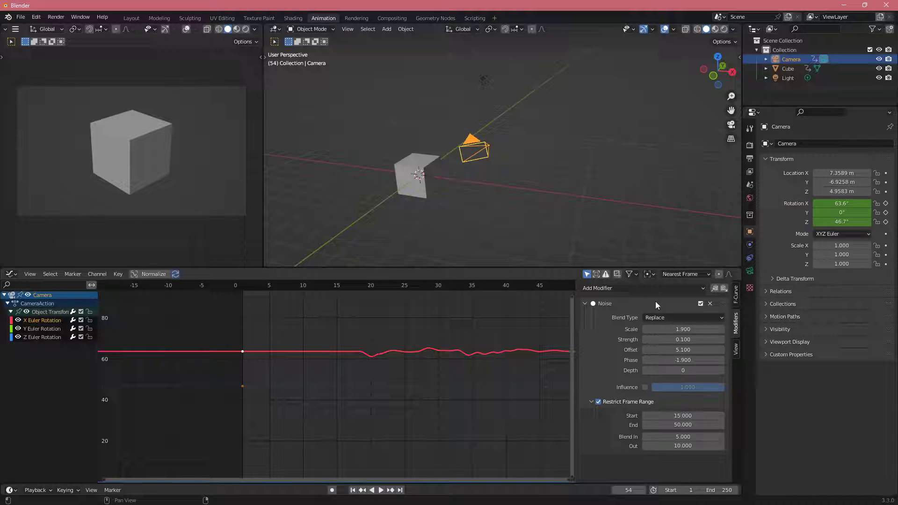
{"action": "mouse_move", "coordinate": [715, 289]}
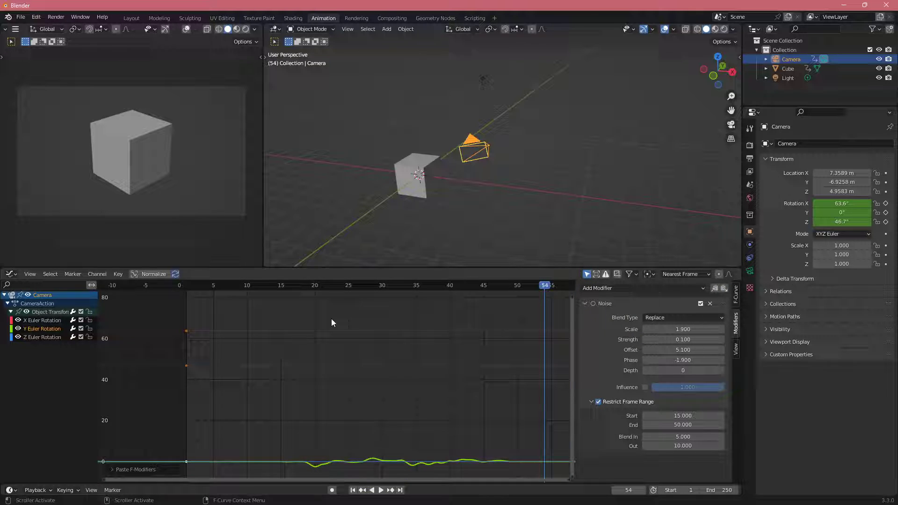
- Set the Y rotation Noise modifier's Blend Type to Add while previewing playback
{"action": "left_click", "coordinate": [254, 285]}
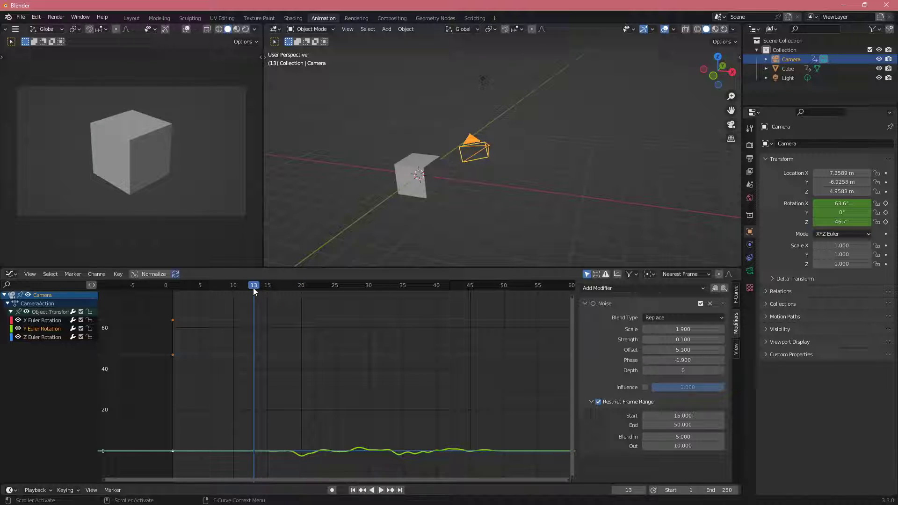
{"action": "left_click", "coordinate": [381, 489]}
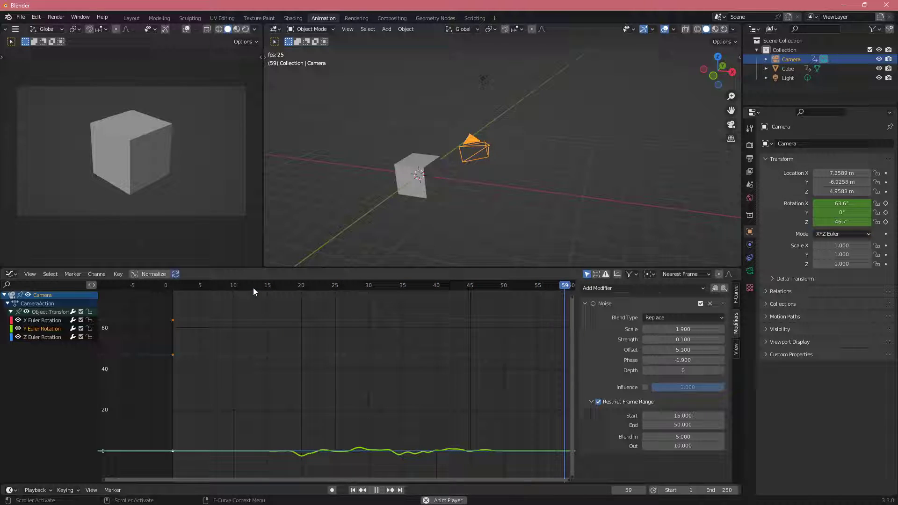
{"action": "left_click", "coordinate": [396, 285]}
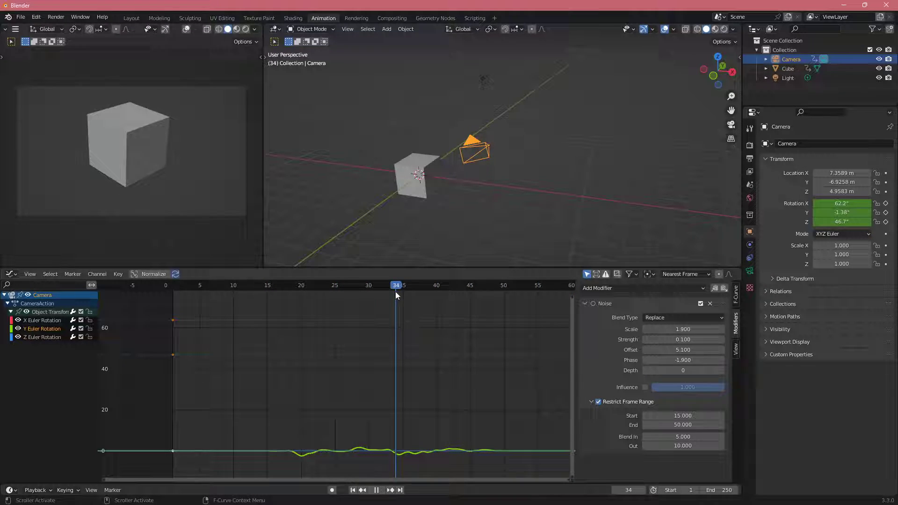
{"action": "left_click", "coordinate": [682, 317]}
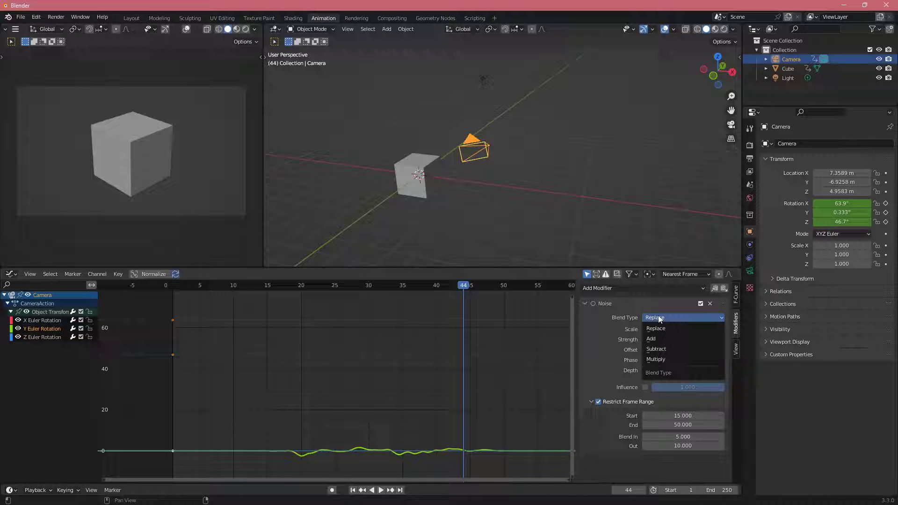
{"action": "left_click", "coordinate": [651, 339]}
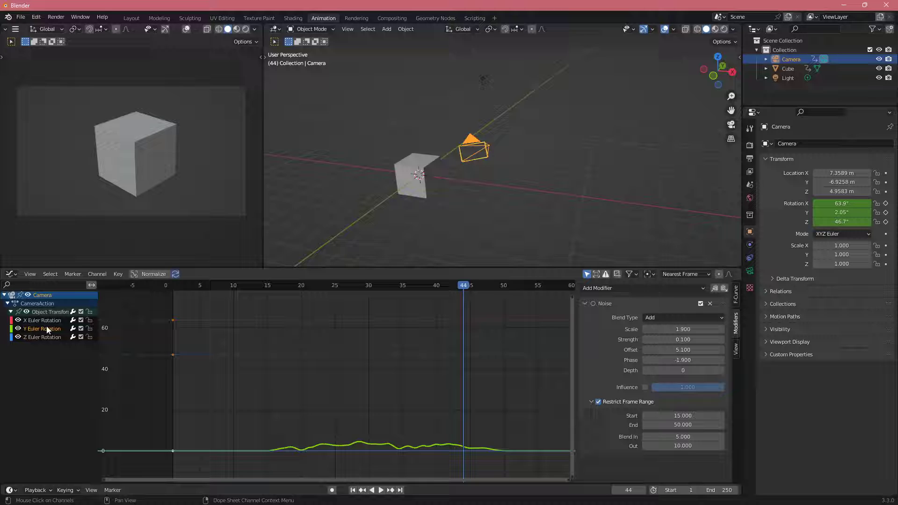
- Switch to the X Euler Rotation curve and replay the shake to inspect it
{"action": "left_click", "coordinate": [42, 320]}
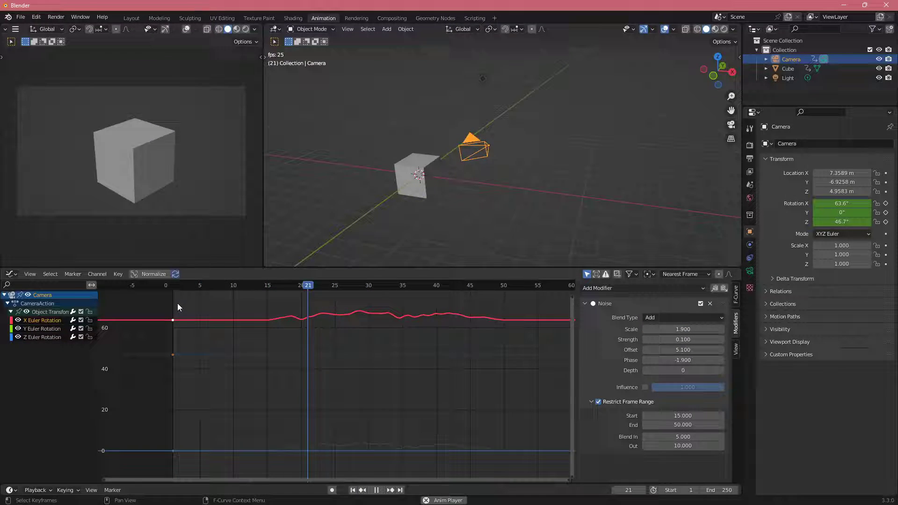
{"action": "left_click", "coordinate": [375, 489]}
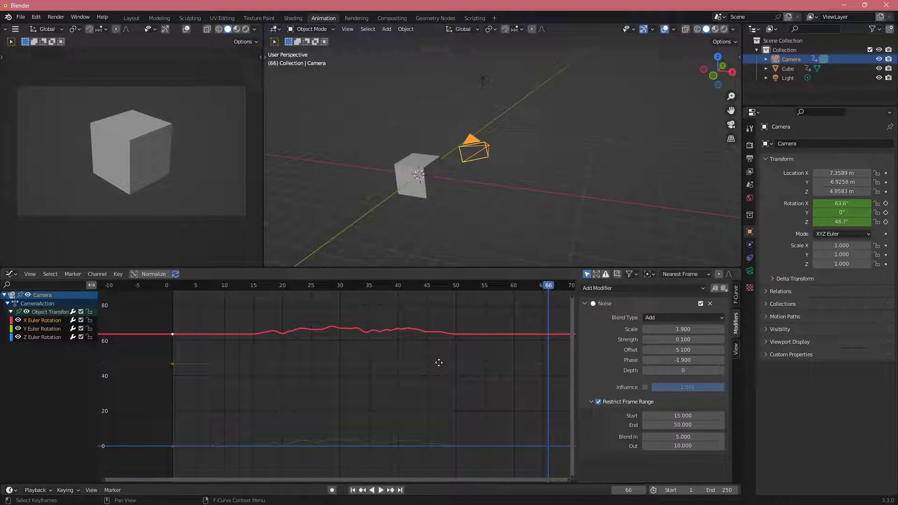
{"action": "left_click", "coordinate": [381, 489]}
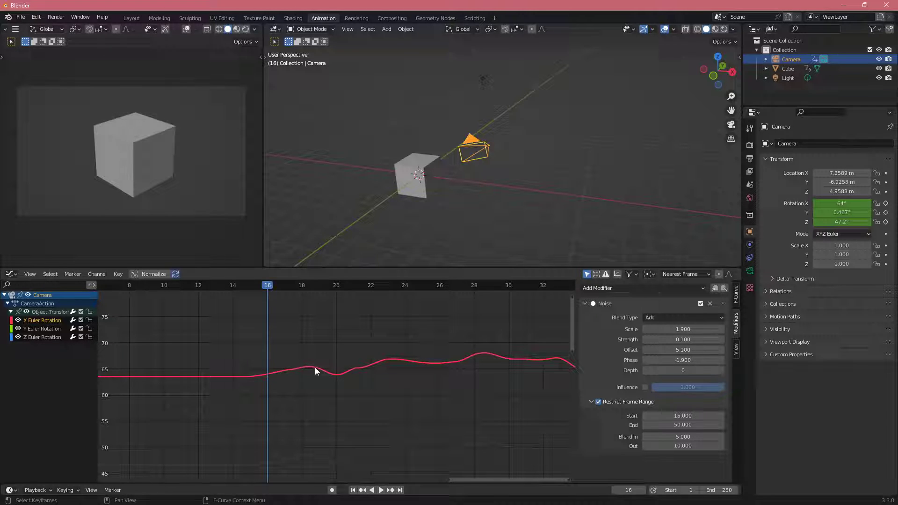
{"action": "mouse_move", "coordinate": [367, 372]}
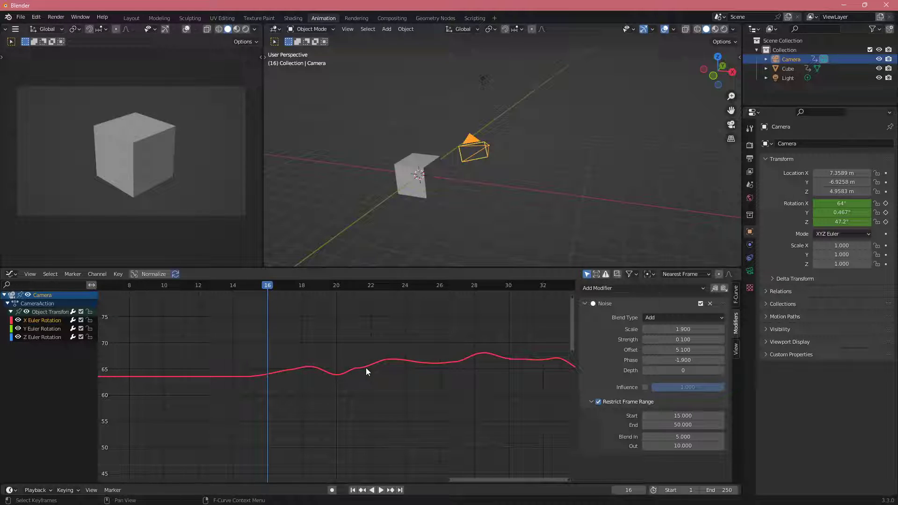
{"action": "mouse_move", "coordinate": [359, 353]}
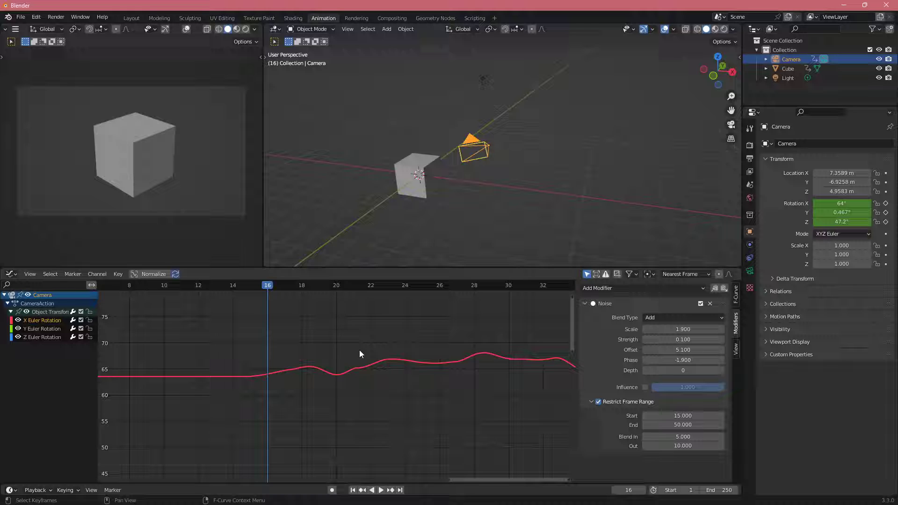
{"action": "scroll", "scroll_direction": "down", "scroll_amount": 3}
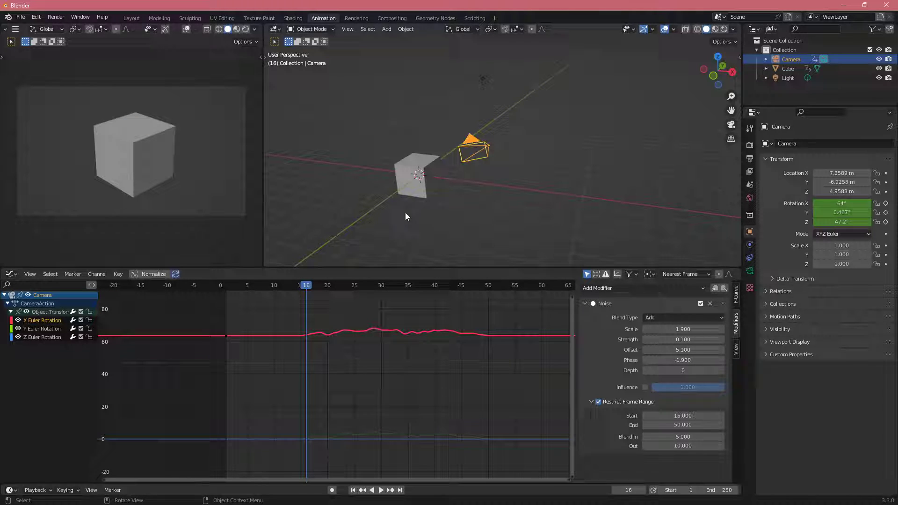
- Select the Cube, reveal its location curves and add a Generator modifier to X Location
{"action": "left_click", "coordinate": [788, 69]}
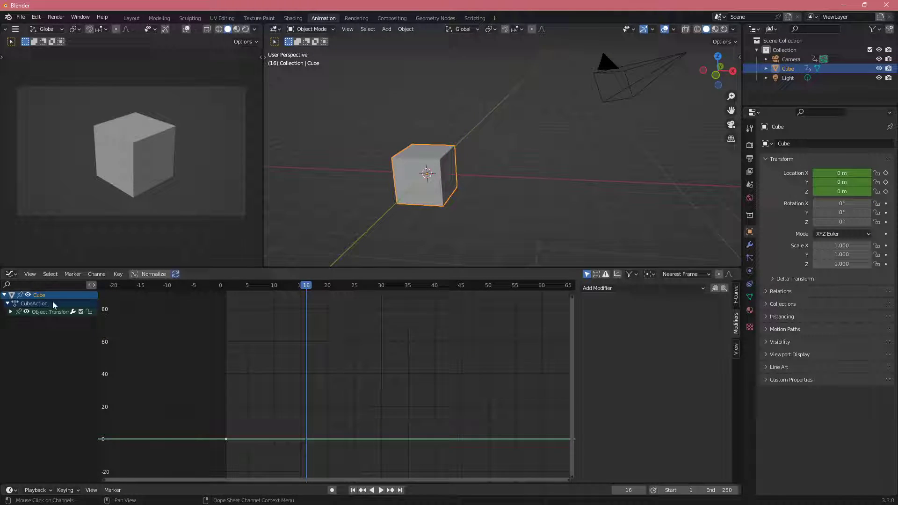
{"action": "left_click", "coordinate": [11, 311]}
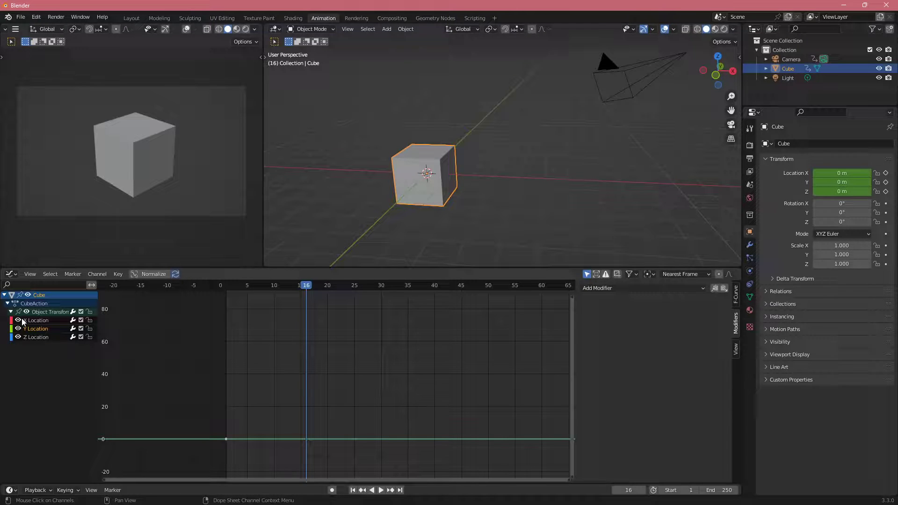
{"action": "left_click", "coordinate": [37, 320]}
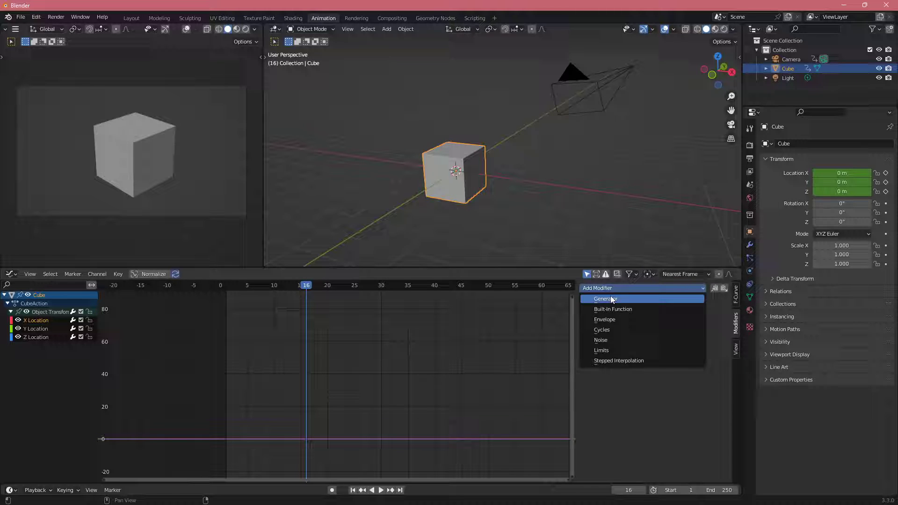
{"action": "left_click", "coordinate": [603, 298]}
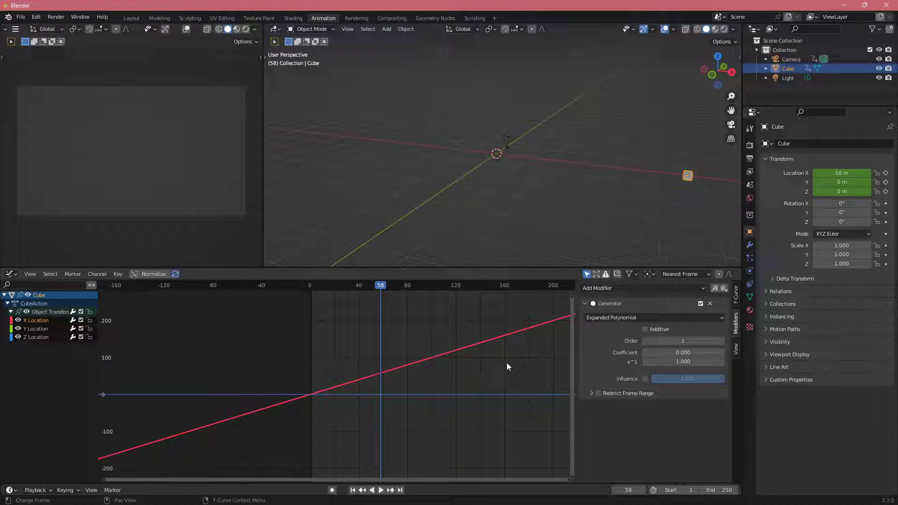
- Try factorized polynomial and additive modes on the Generator, then remove it
{"action": "left_click", "coordinate": [653, 317]}
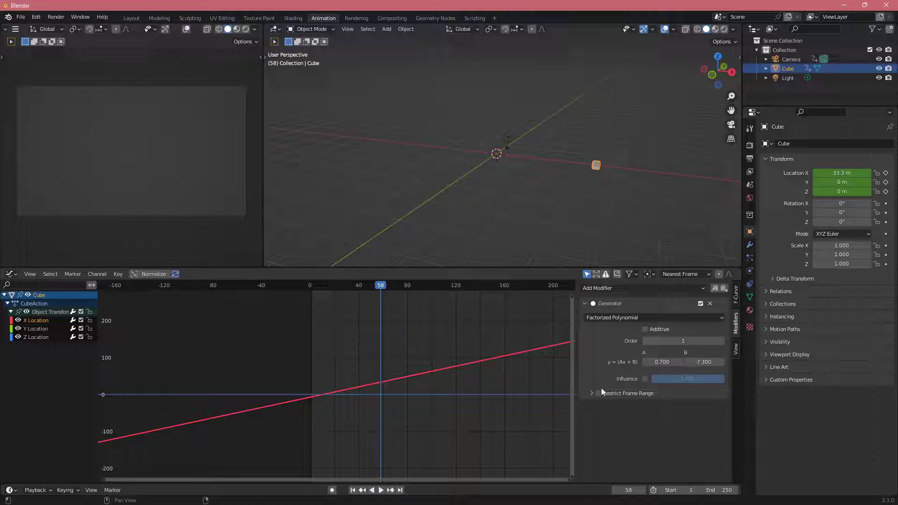
{"action": "left_click", "coordinate": [645, 328]}
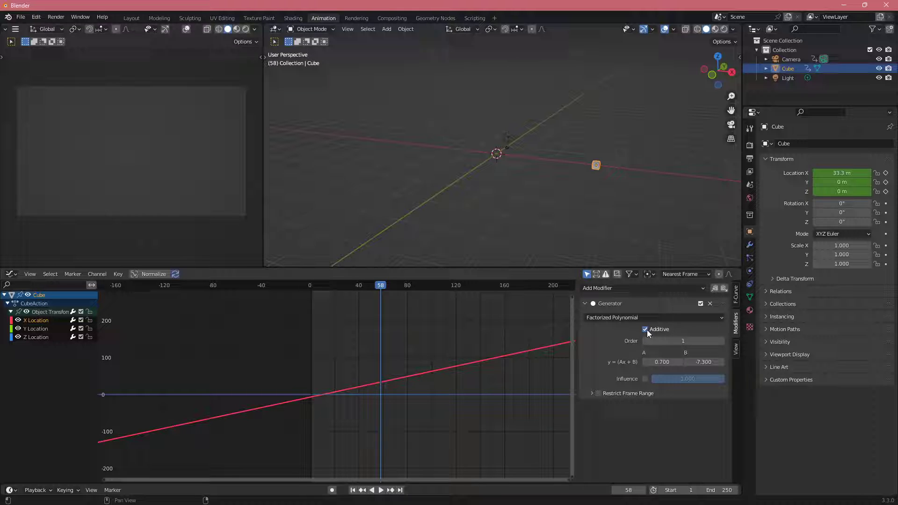
{"action": "left_click", "coordinate": [653, 317]}
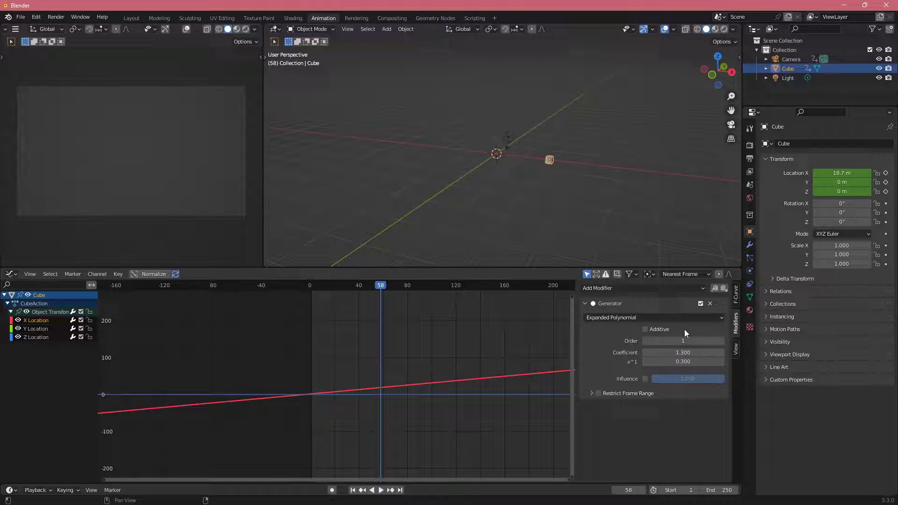
{"action": "left_click", "coordinate": [710, 303]}
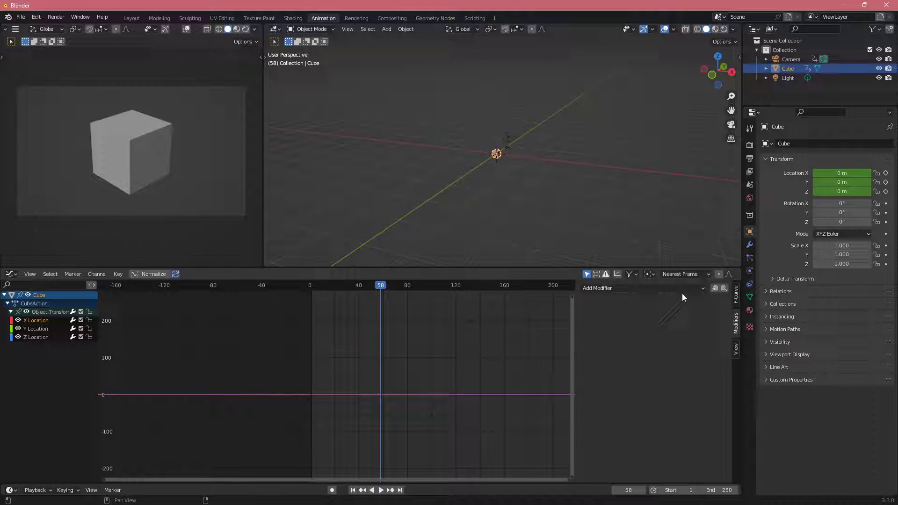
- Add a Limits modifier to X Location and edit its minimum Y value
{"action": "left_click", "coordinate": [643, 288]}
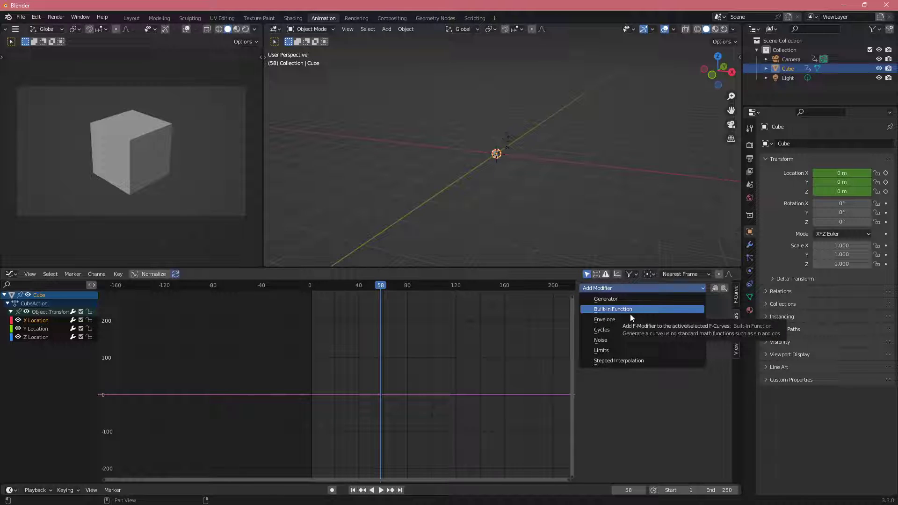
{"action": "left_click", "coordinate": [601, 350]}
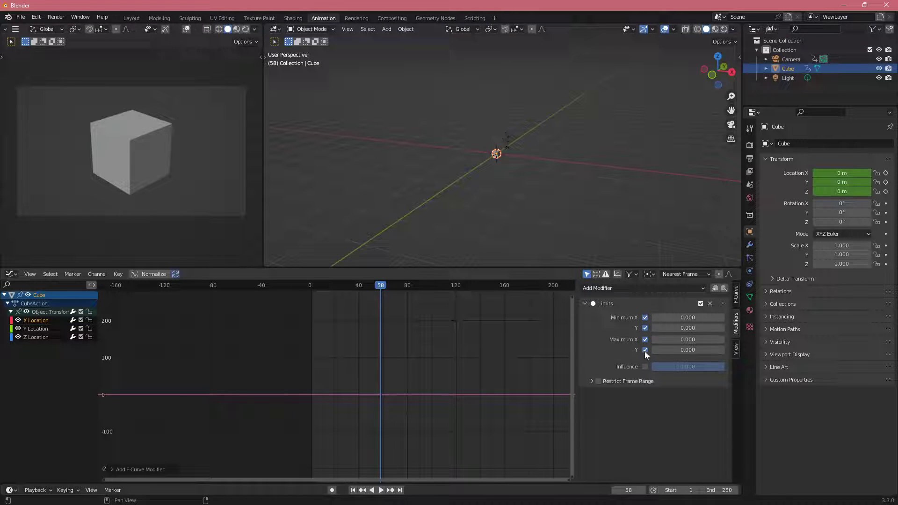
{"action": "double_click", "coordinate": [687, 327]}
{"action": "type", "text": "5.000"}
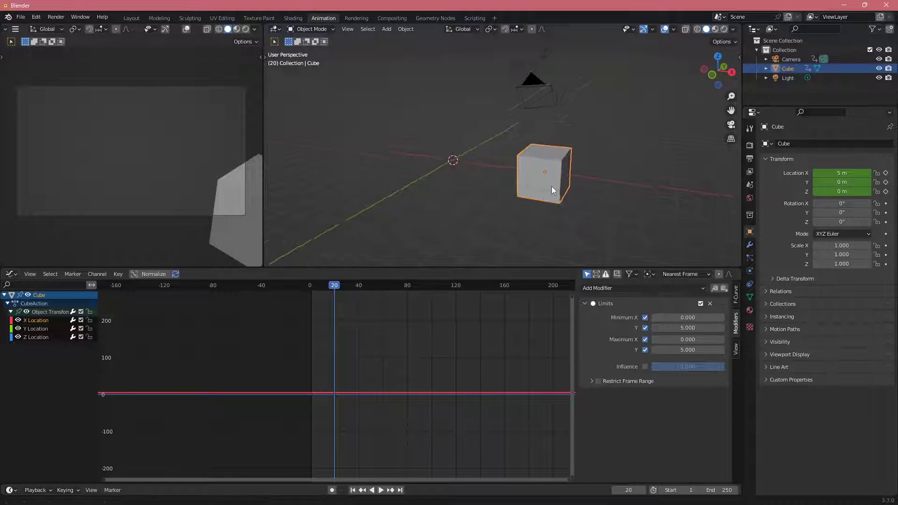
{"action": "left_click", "coordinate": [687, 328]}
{"action": "type", "text": "1.000"}
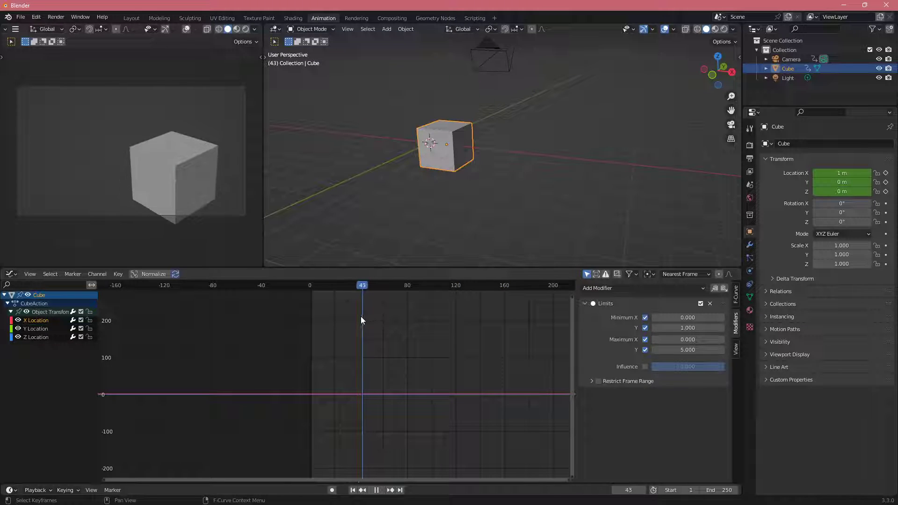
- Insert keyframes on the cube and start moving it to test the limits
{"action": "key", "text": "i"}
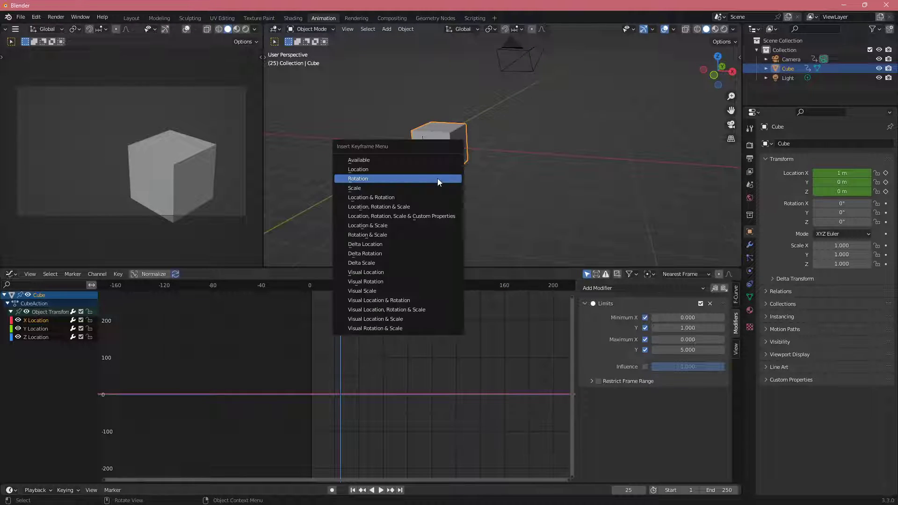
{"action": "left_click", "coordinate": [358, 169]}
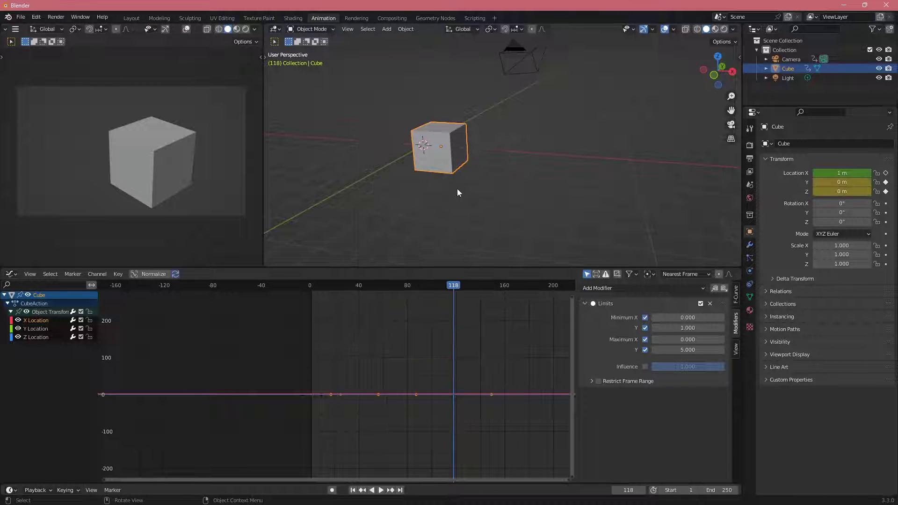
{"action": "key", "text": "g"}
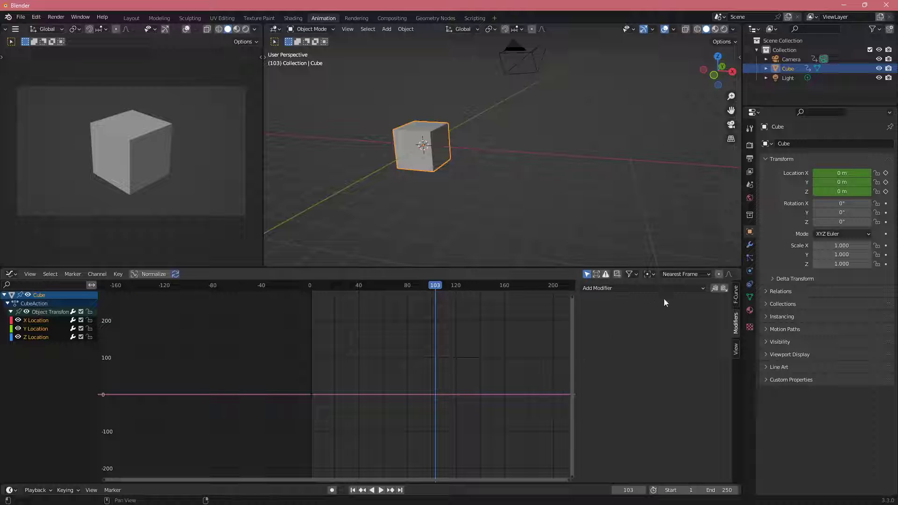
- Add a Cycles modifier to the cube's X Location curve from the Graph Editor sidebar
{"action": "left_click", "coordinate": [641, 288]}
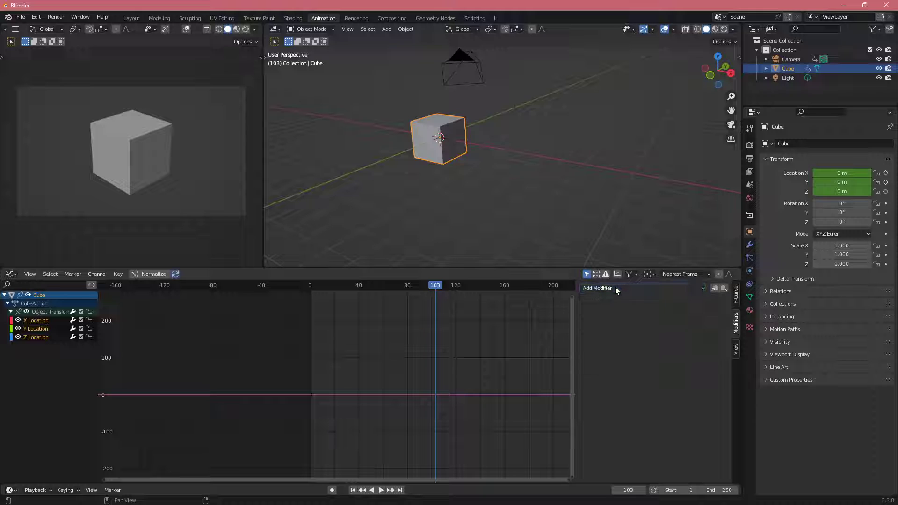
{"action": "left_click", "coordinate": [598, 288]}
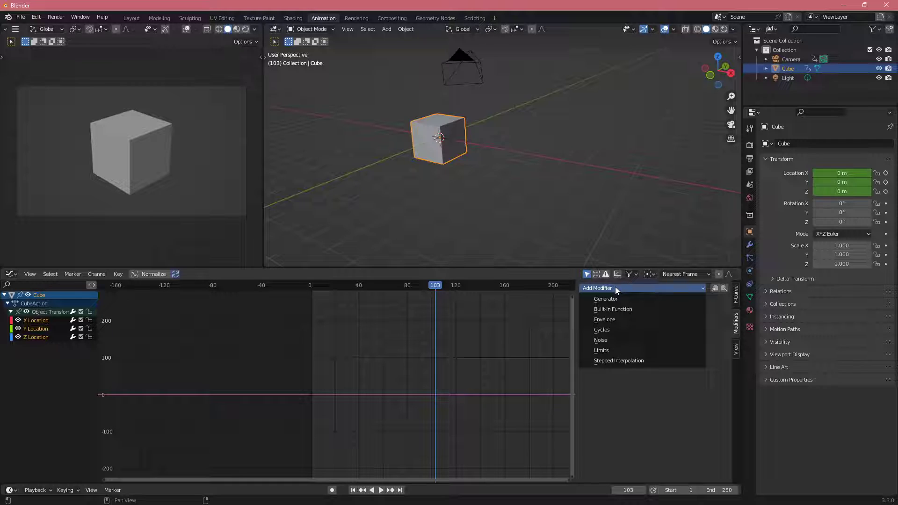
{"action": "left_click", "coordinate": [618, 410]}
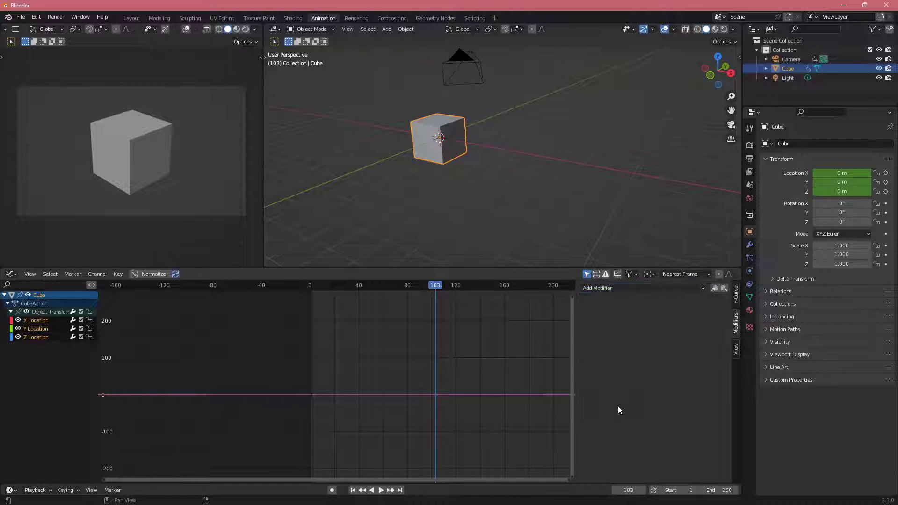
{"action": "left_click", "coordinate": [642, 287]}
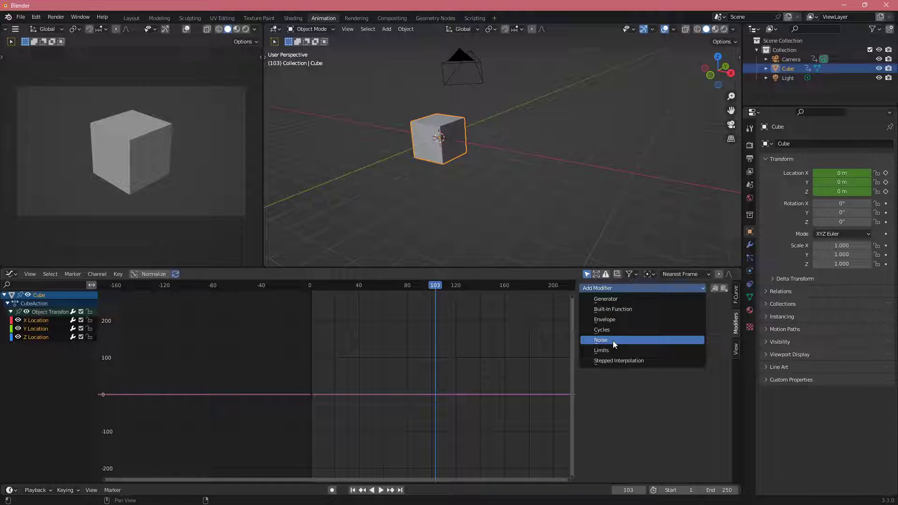
{"action": "left_click", "coordinate": [602, 329]}
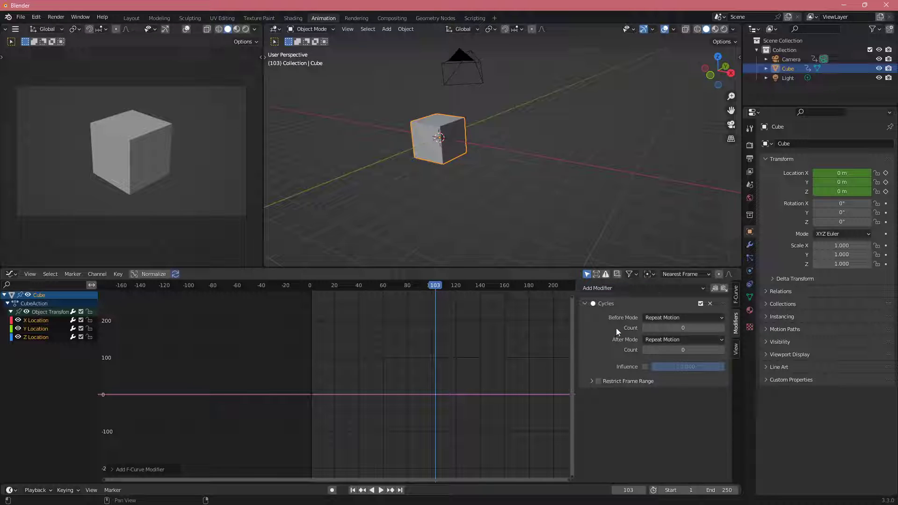
{"action": "mouse_move", "coordinate": [627, 335]}
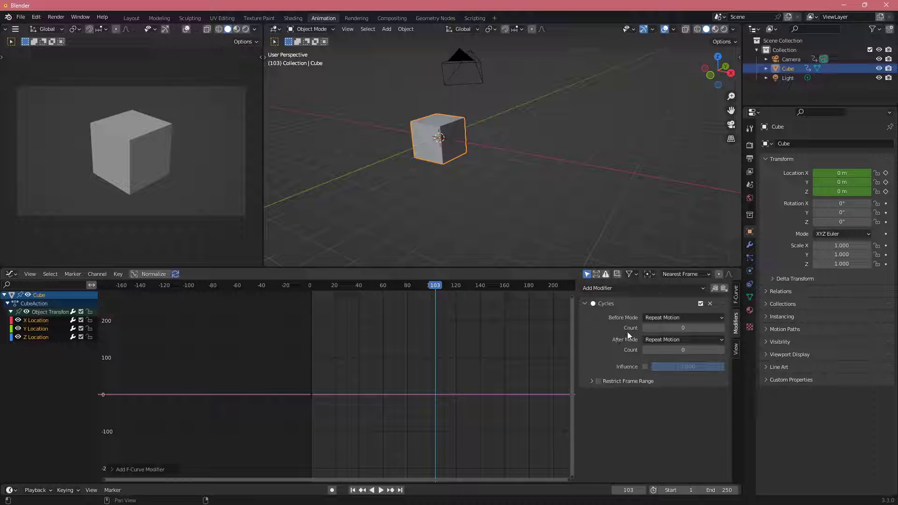
- Set Before Mode to No Cycles and the After repeat count to 2, then preview the motion
{"action": "left_click", "coordinate": [682, 328]}
{"action": "type", "text": "3"}
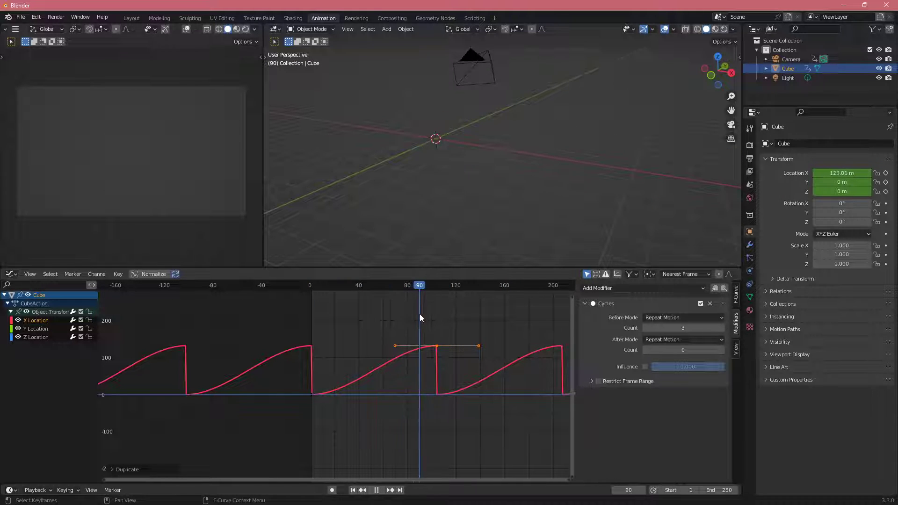
{"action": "left_click", "coordinate": [543, 286]}
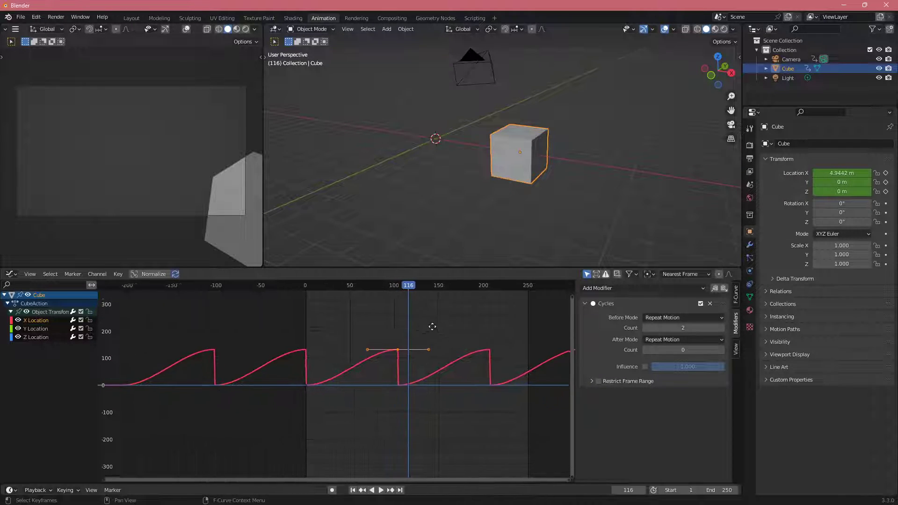
{"action": "left_click", "coordinate": [682, 317]}
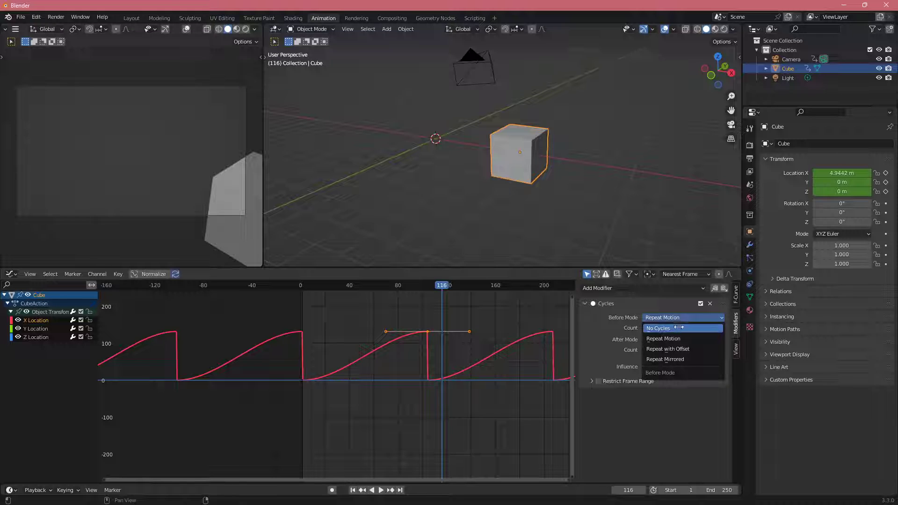
{"action": "left_click", "coordinate": [658, 327]}
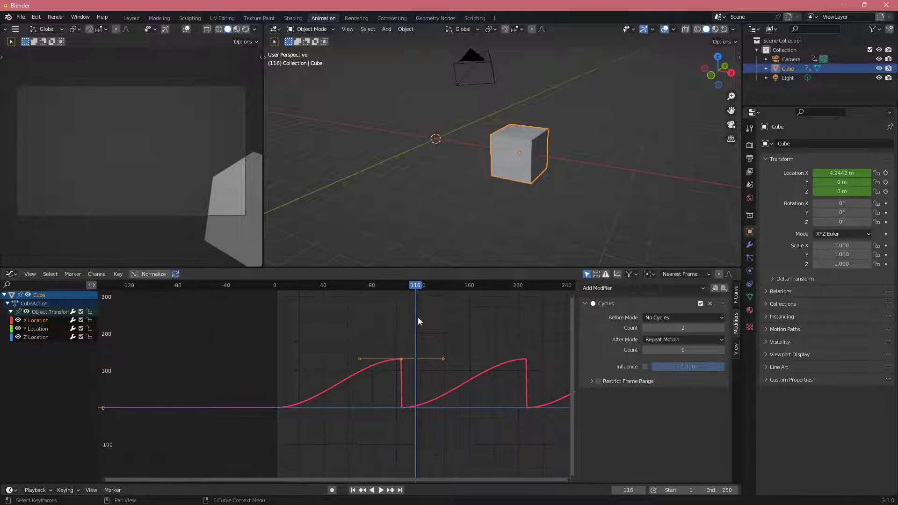
{"action": "left_click", "coordinate": [381, 489]}
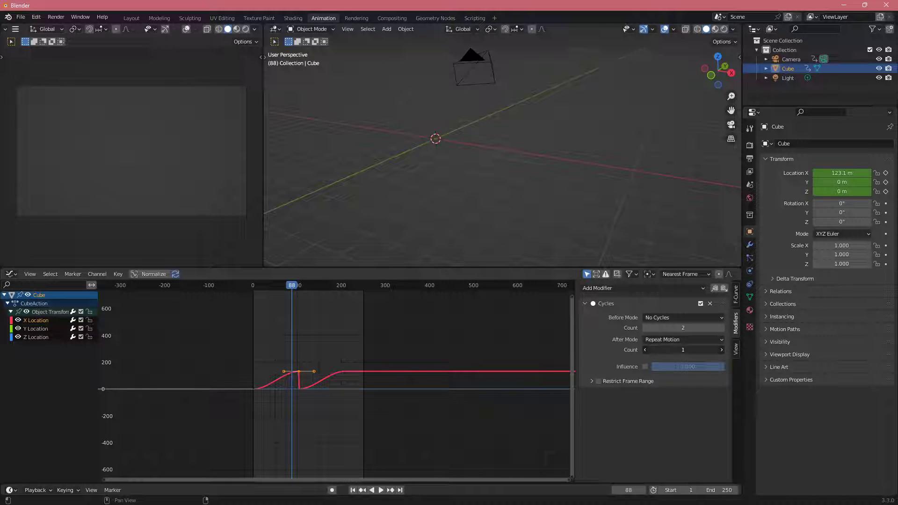
{"action": "left_click", "coordinate": [720, 350]}
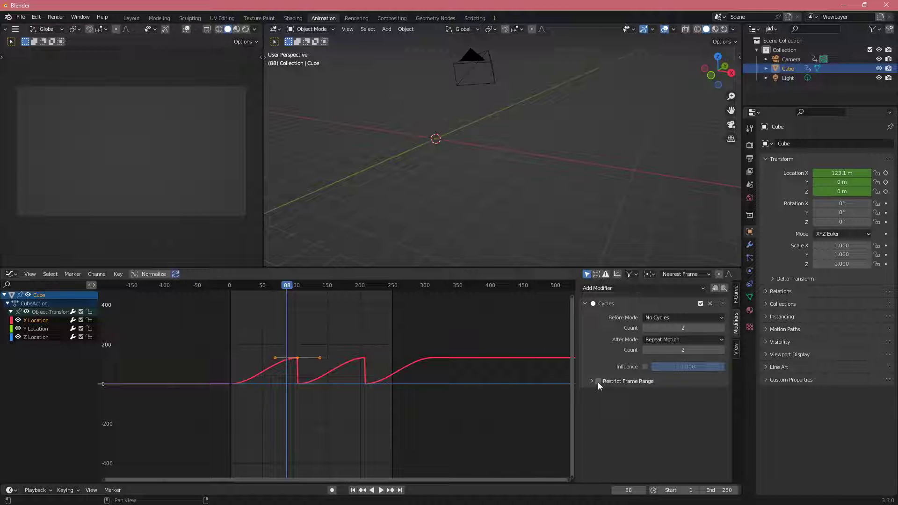
- Restrict the Cycles modifier to frames 0–200 with Blend Out 67.8 and play the animation
{"action": "left_click", "coordinate": [598, 380]}
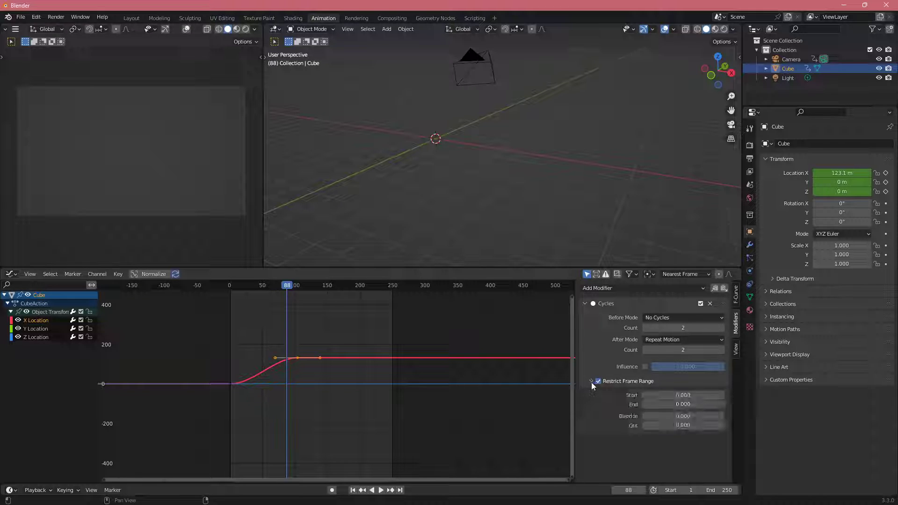
{"action": "double_click", "coordinate": [683, 405]}
{"action": "type", "text": "200.000"}
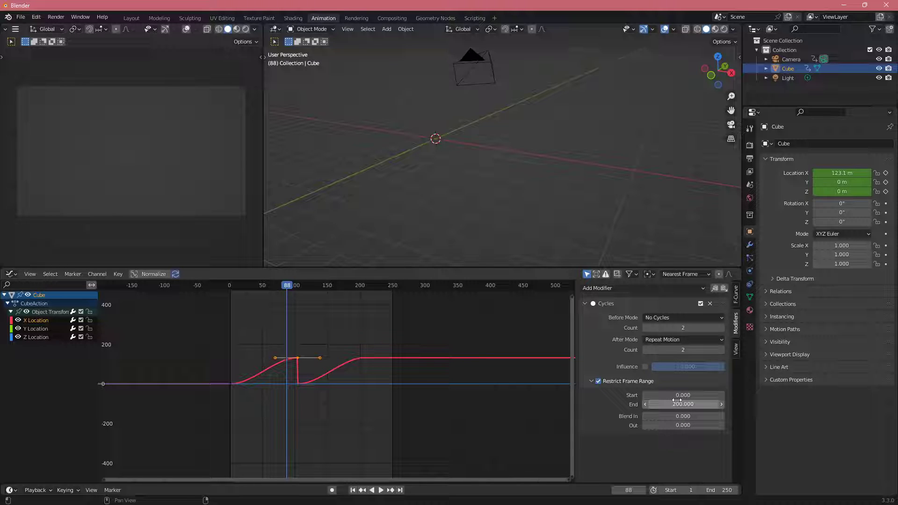
{"action": "left_click", "coordinate": [683, 425]}
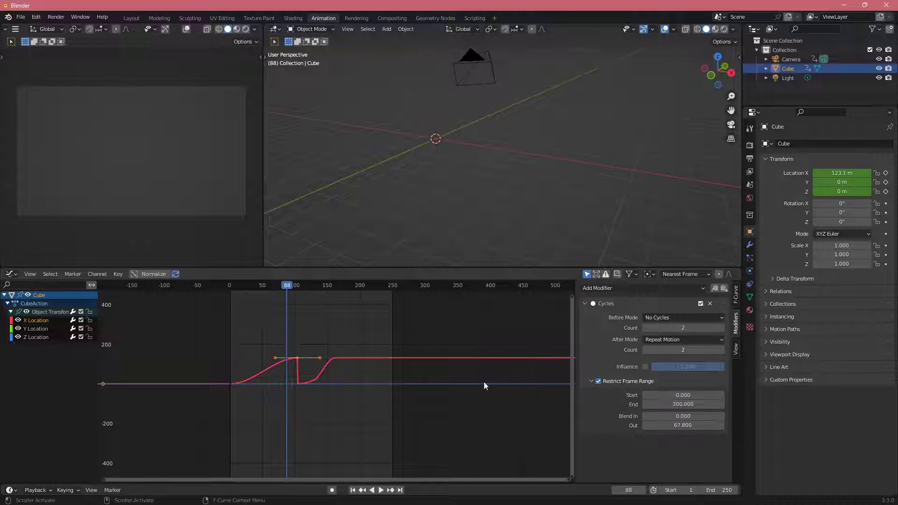
{"action": "left_click", "coordinate": [380, 489]}
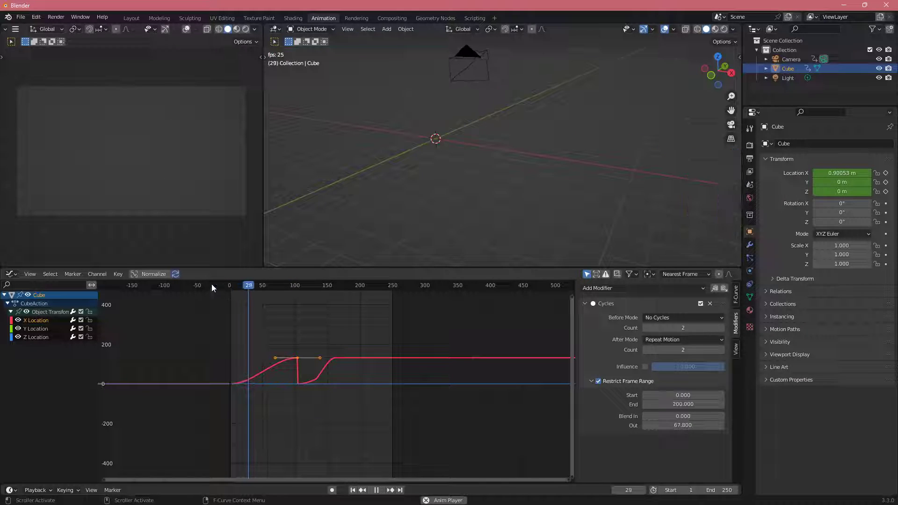
{"action": "left_click", "coordinate": [293, 284]}
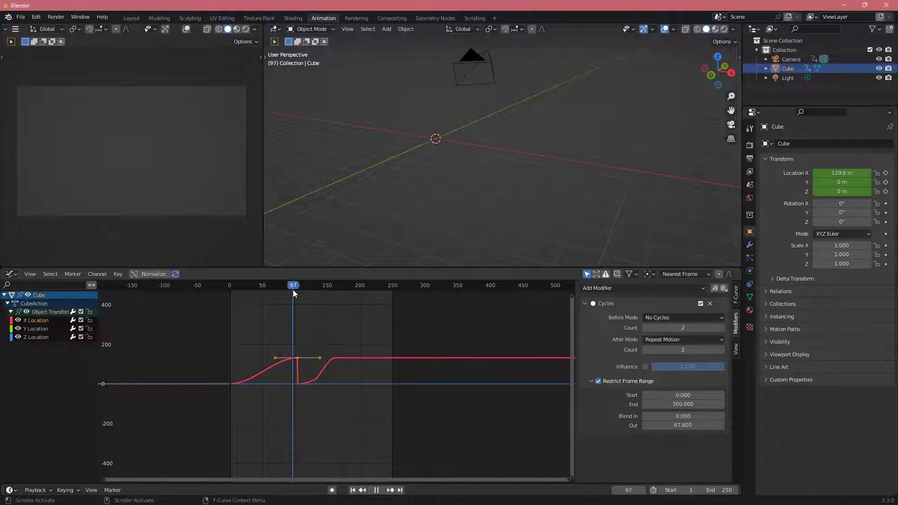
- Browse the Add Modifier list twice without adding another modifier
{"action": "left_click", "coordinate": [641, 288]}
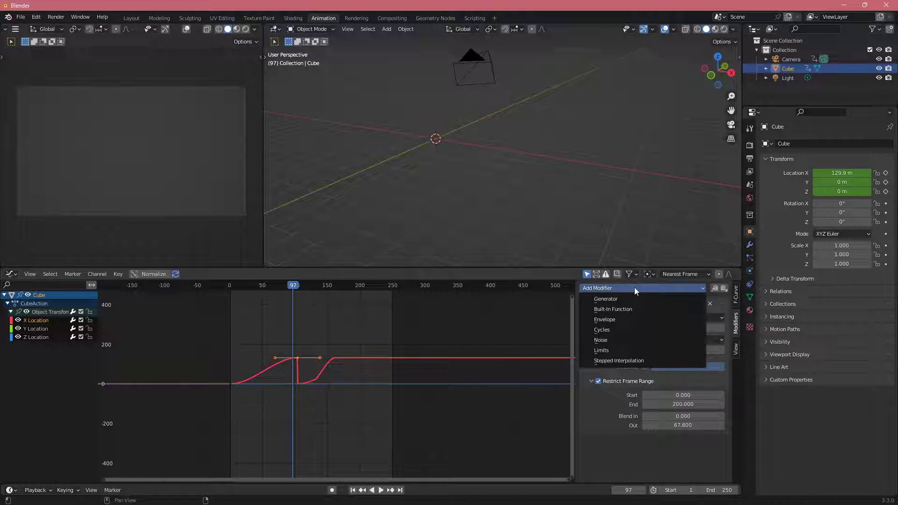
{"action": "mouse_move", "coordinate": [600, 339]}
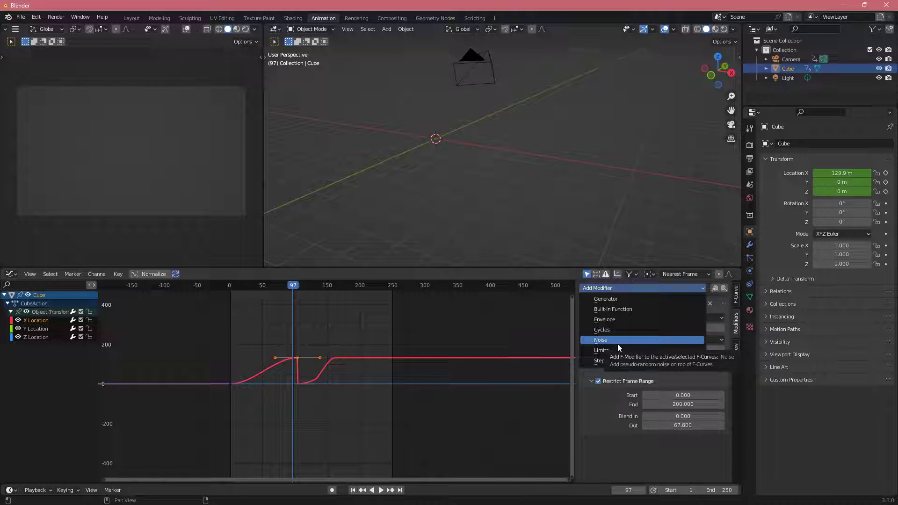
{"action": "mouse_move", "coordinate": [630, 299]}
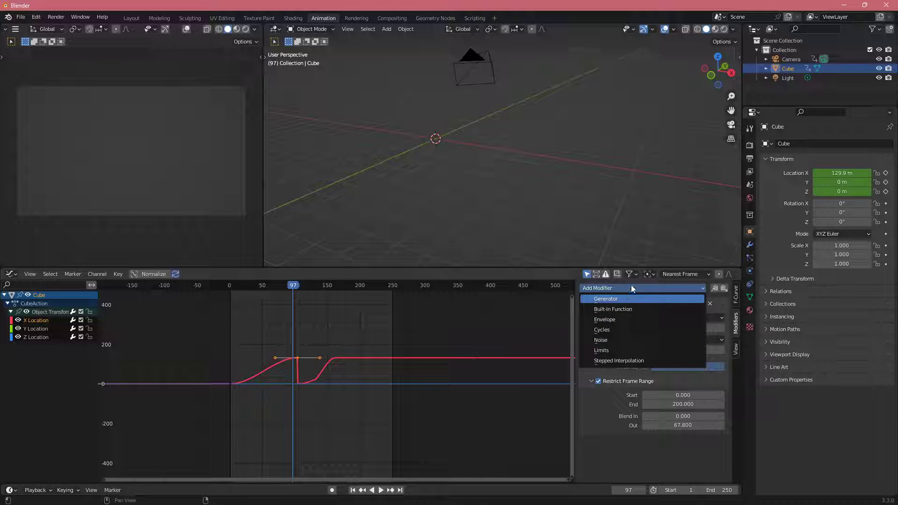
{"action": "left_click", "coordinate": [601, 329]}
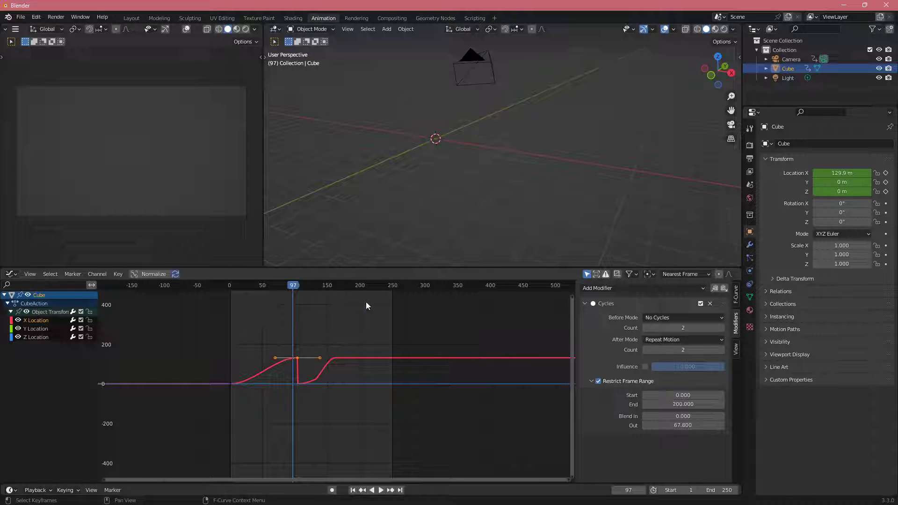
{"action": "left_click", "coordinate": [641, 287]}
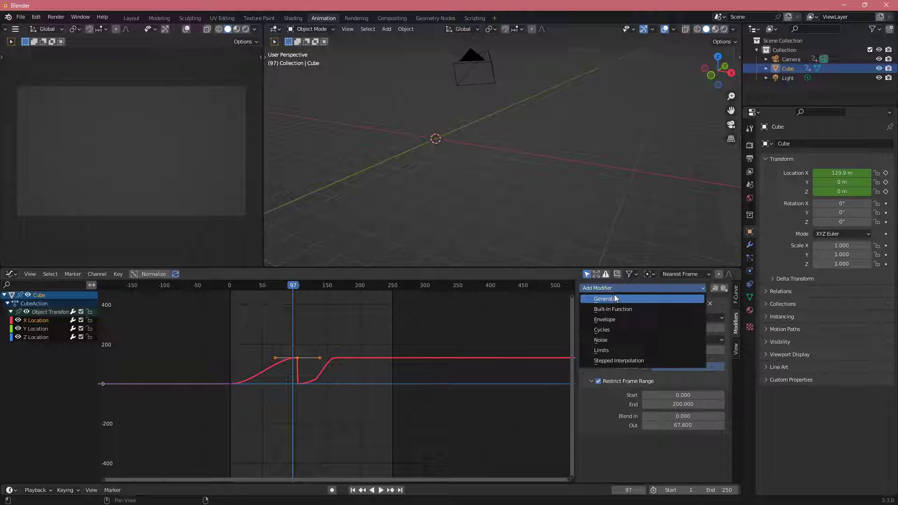
{"action": "left_click", "coordinate": [601, 329]}
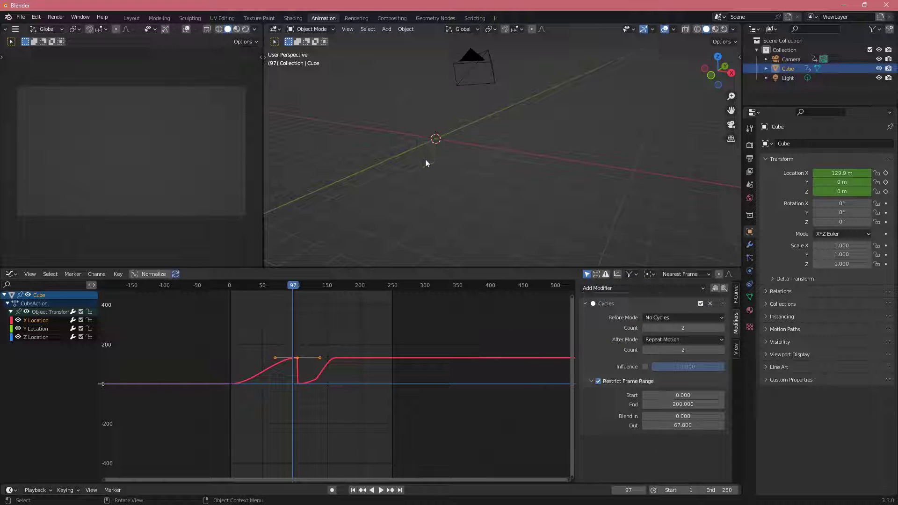